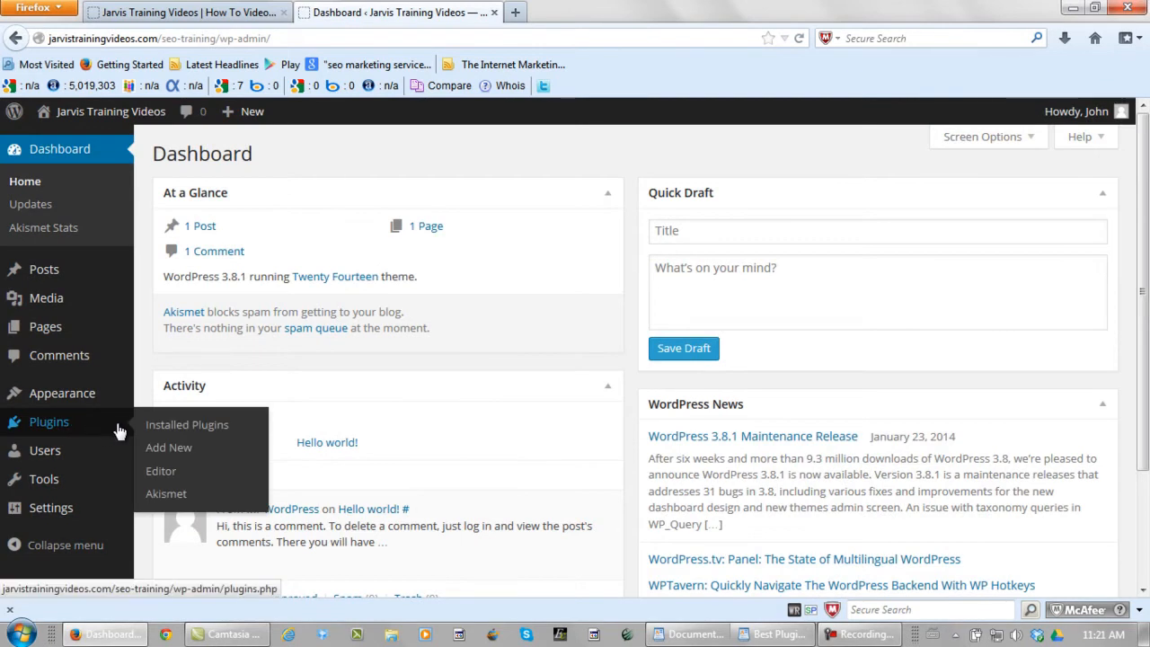
Search the Add New plugins directory for 'All in One SEO Pack'.
click(187, 424)
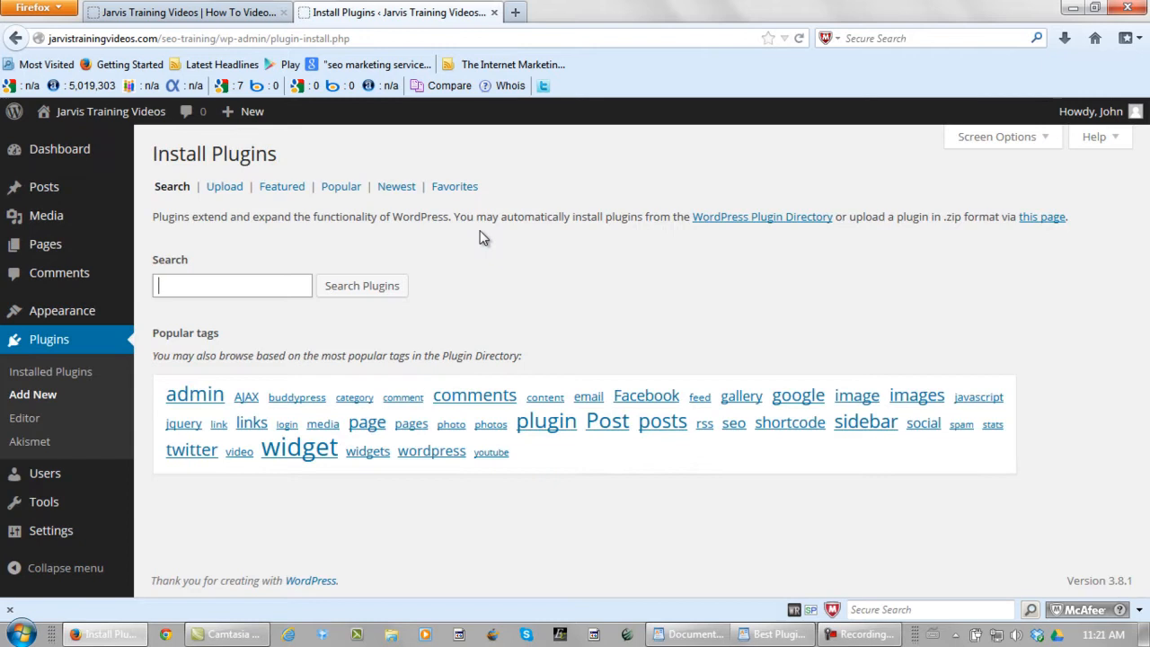
text(All in One SEO Pack)
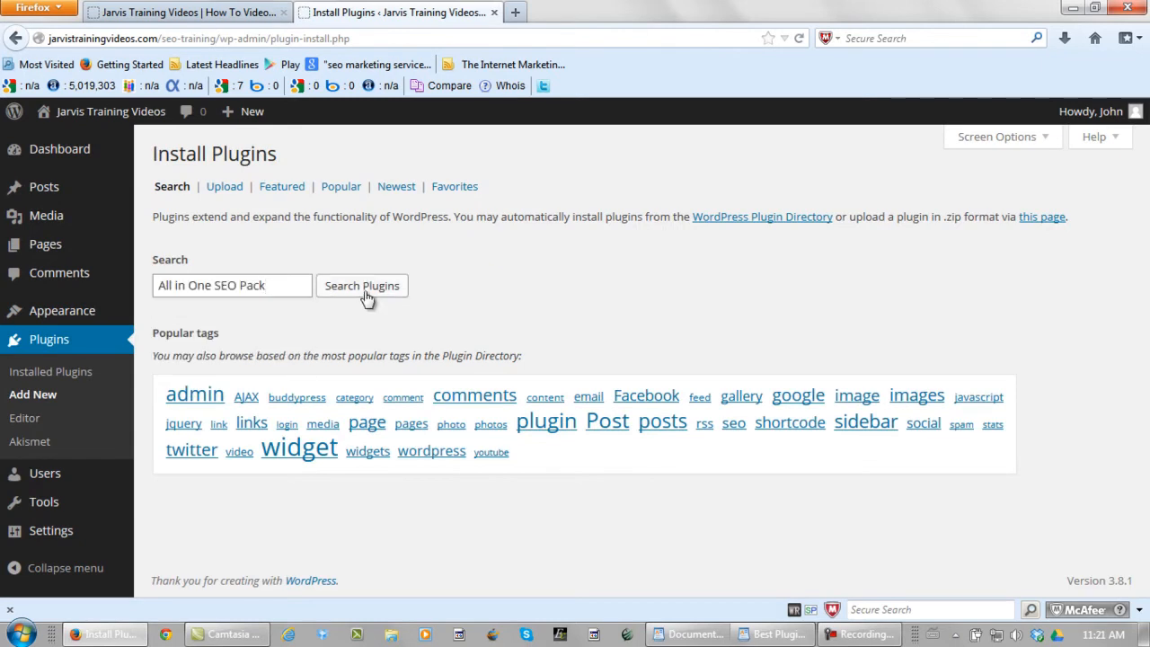
click(361, 283)
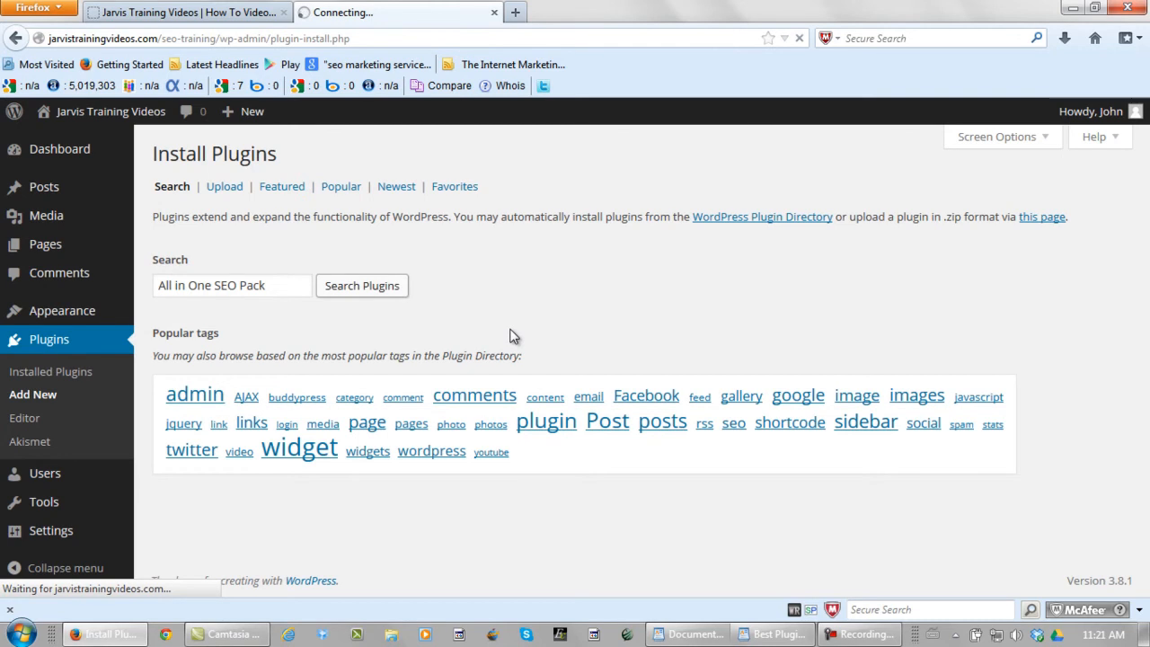
click(361, 284)
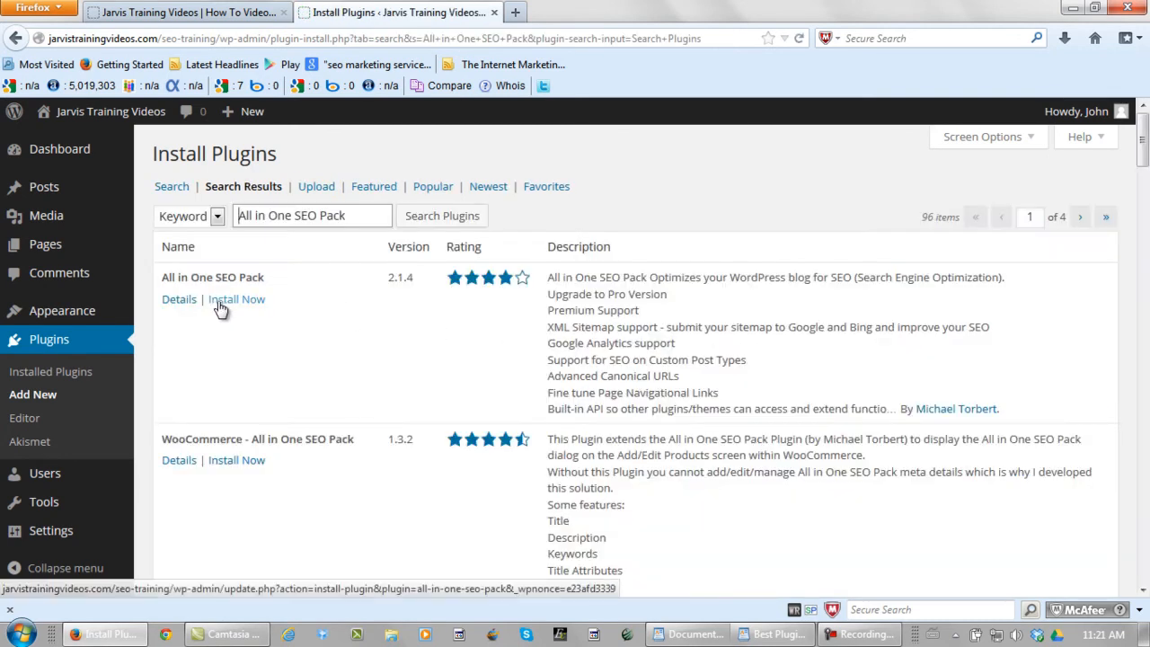
Install the All in One SEO Pack plugin, confirming the install prompt.
click(237, 298)
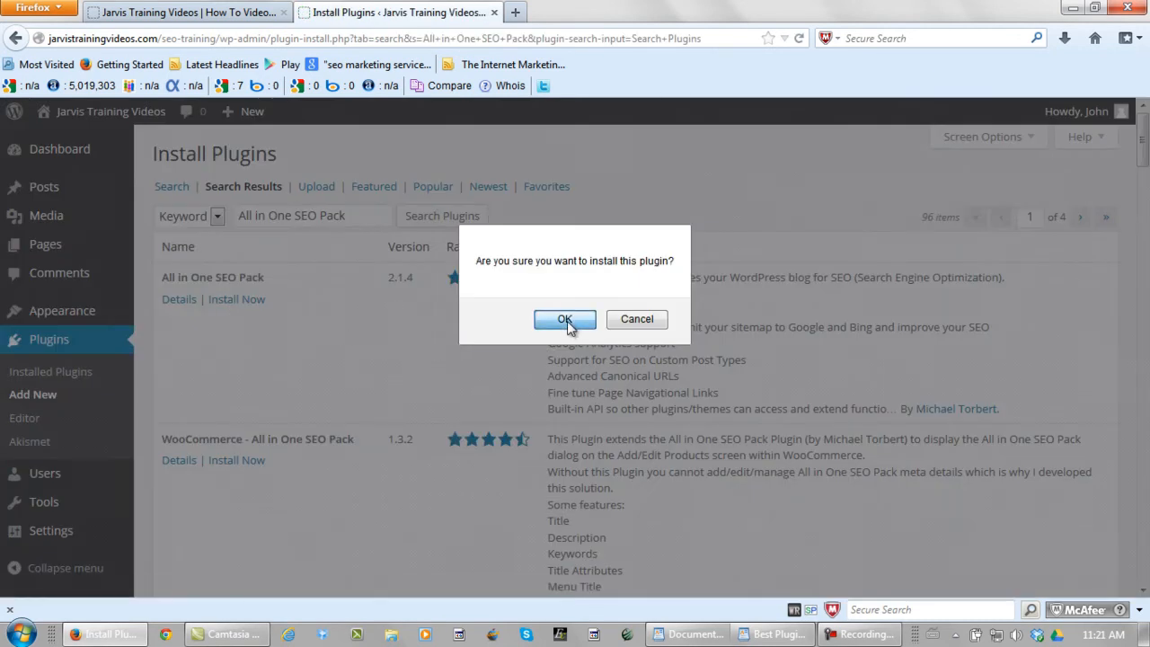
click(564, 320)
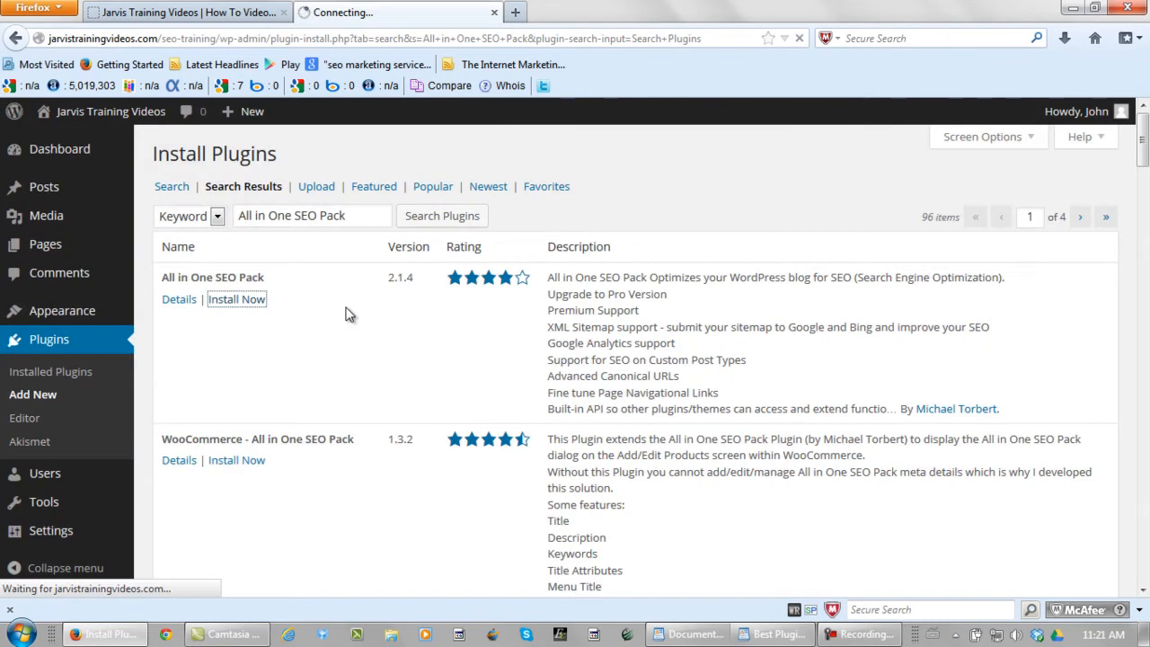
click(237, 298)
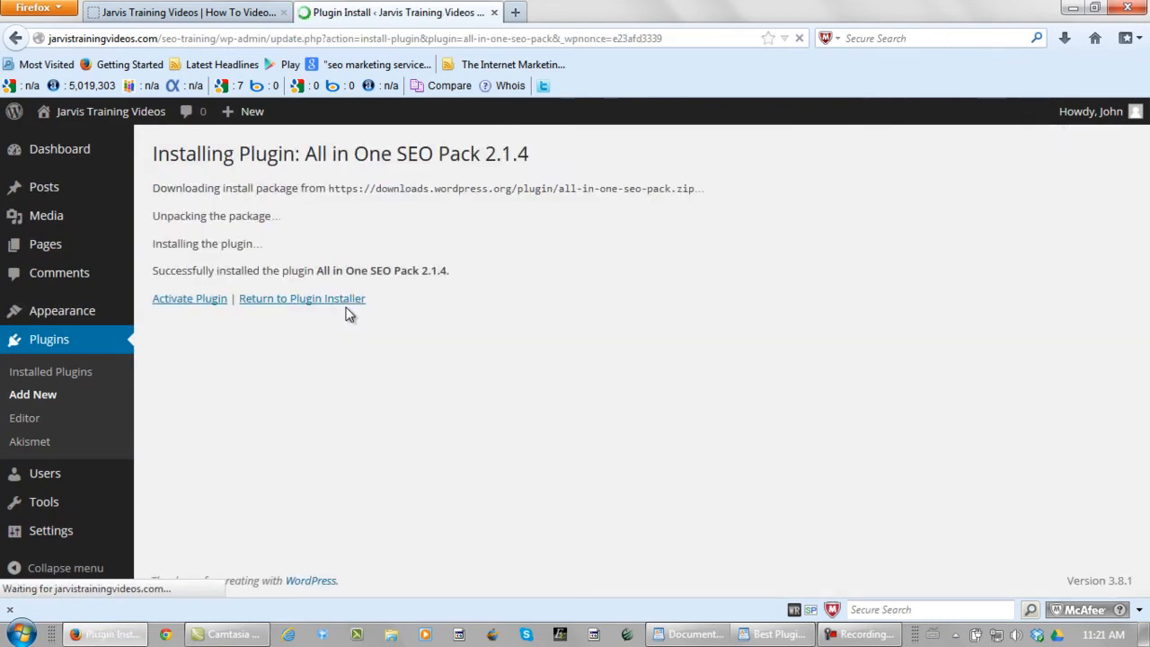
Activate the newly installed plugin and dismiss its welcome notice.
click(190, 298)
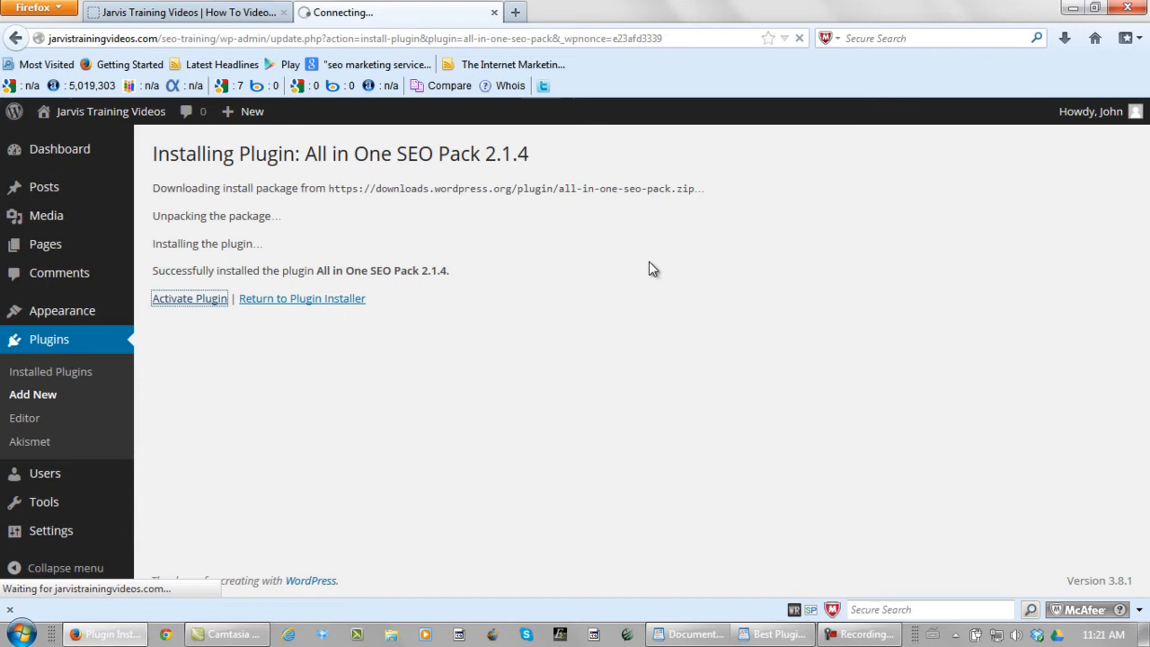
click(191, 298)
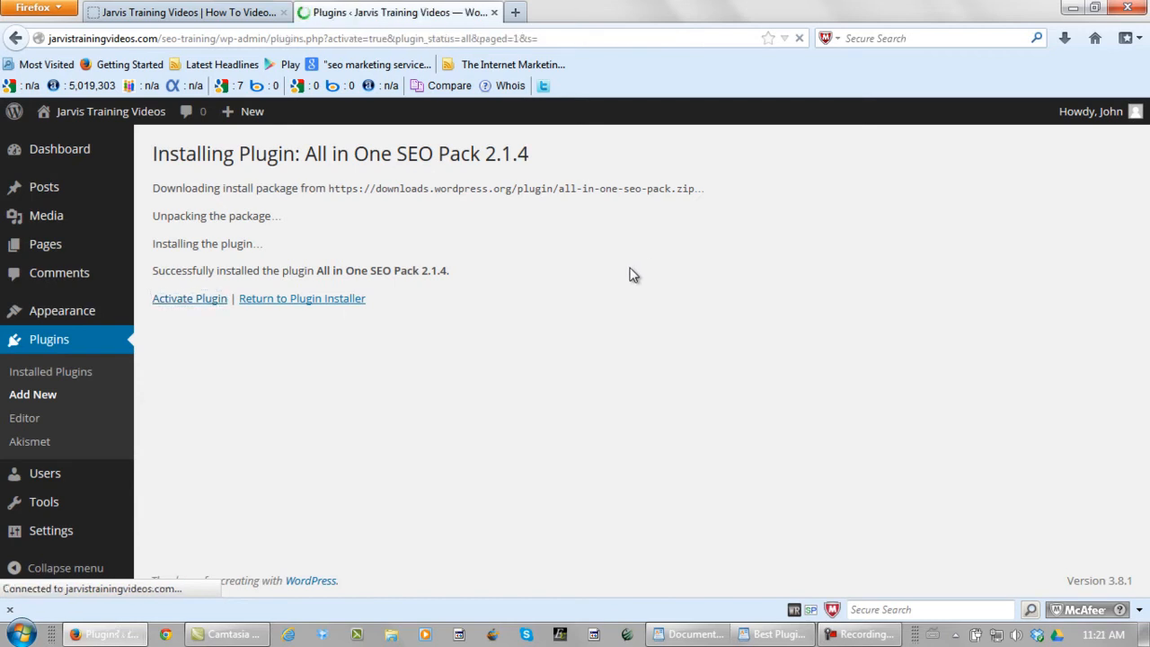
click(190, 299)
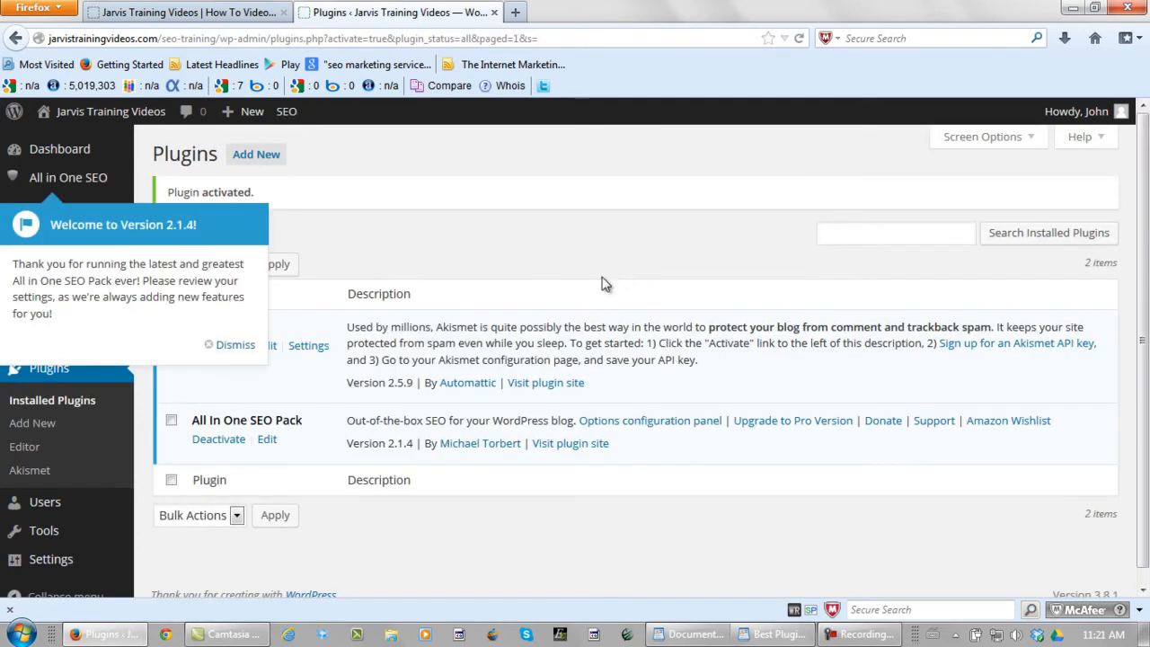
click(236, 345)
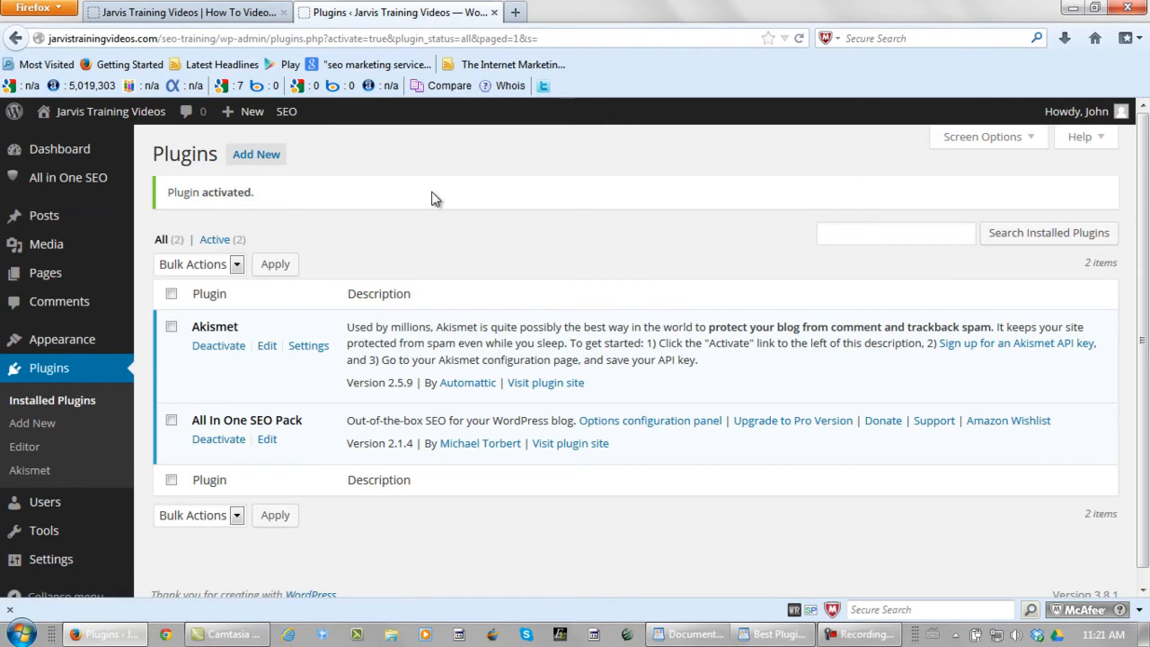
mouse_move(442, 180)
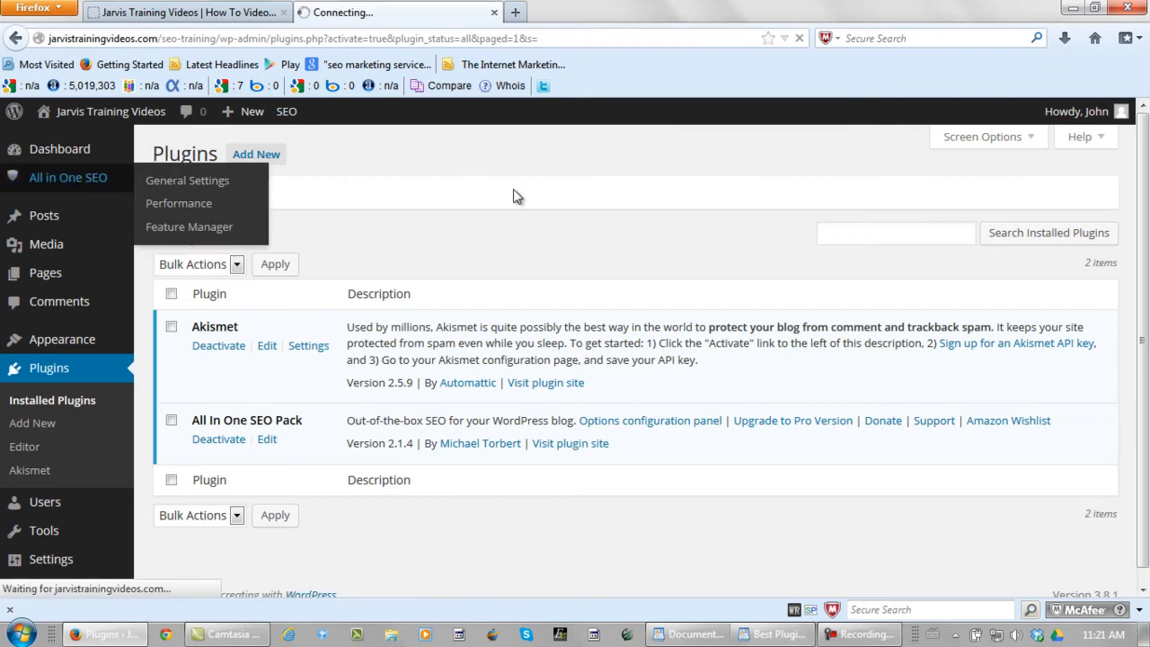
Go to All in One SEO > General Settings from the sidebar.
click(187, 180)
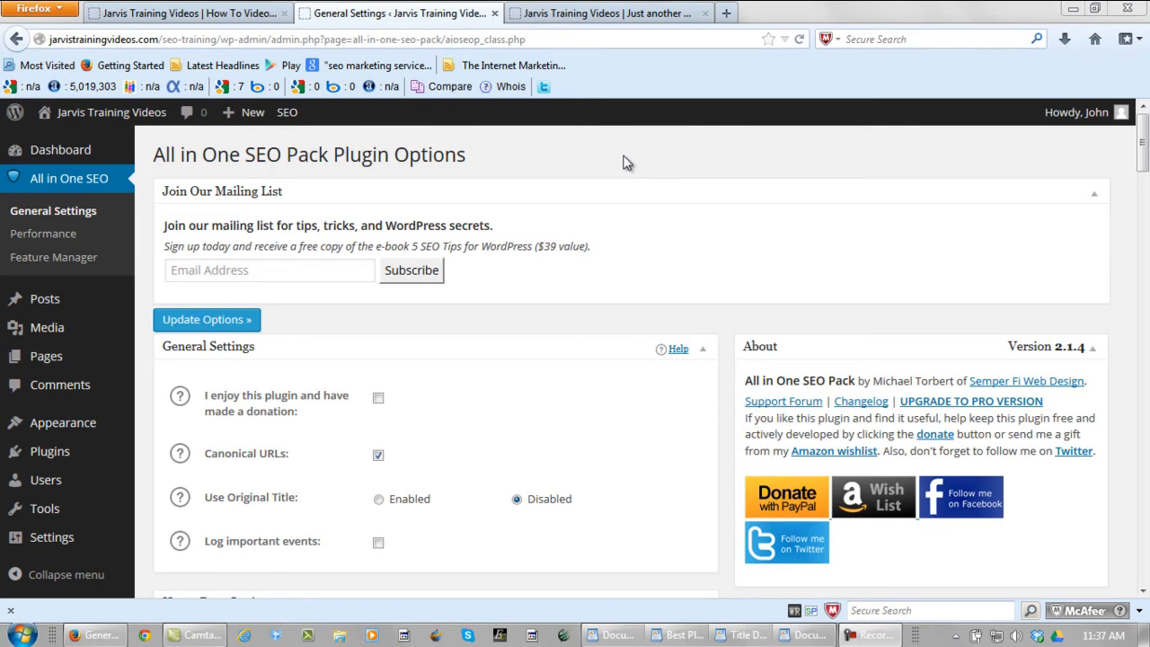
mouse_move(1121, 170)
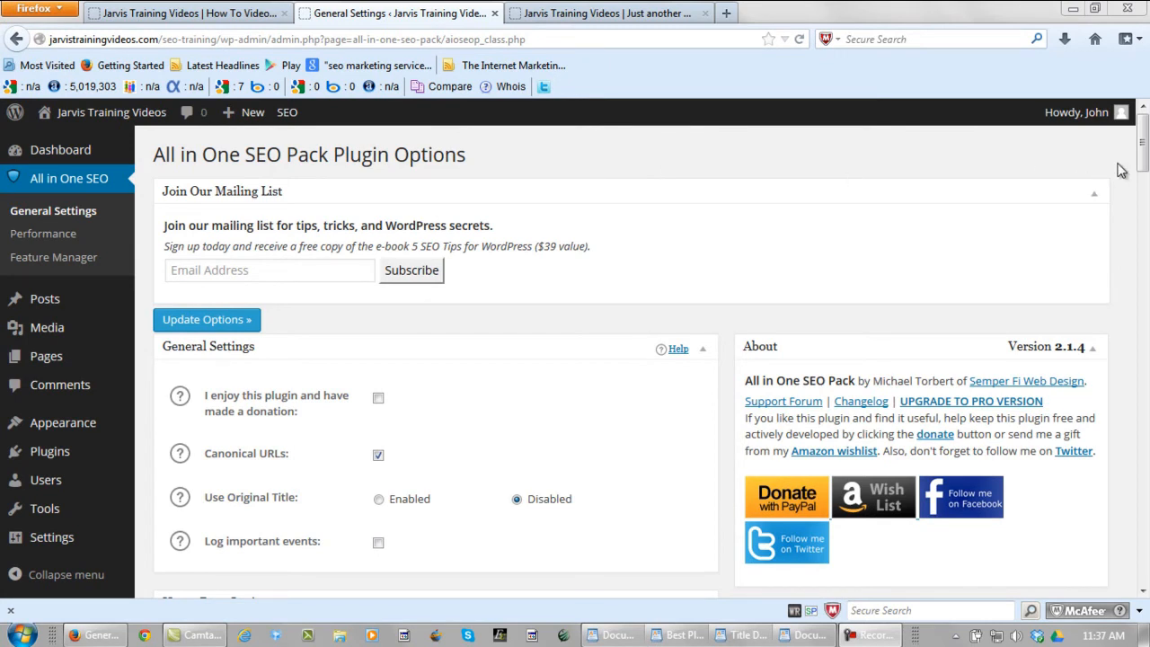
Scroll to Home Page Settings, then bring up the WordPad notes document.
scroll(down, 3)
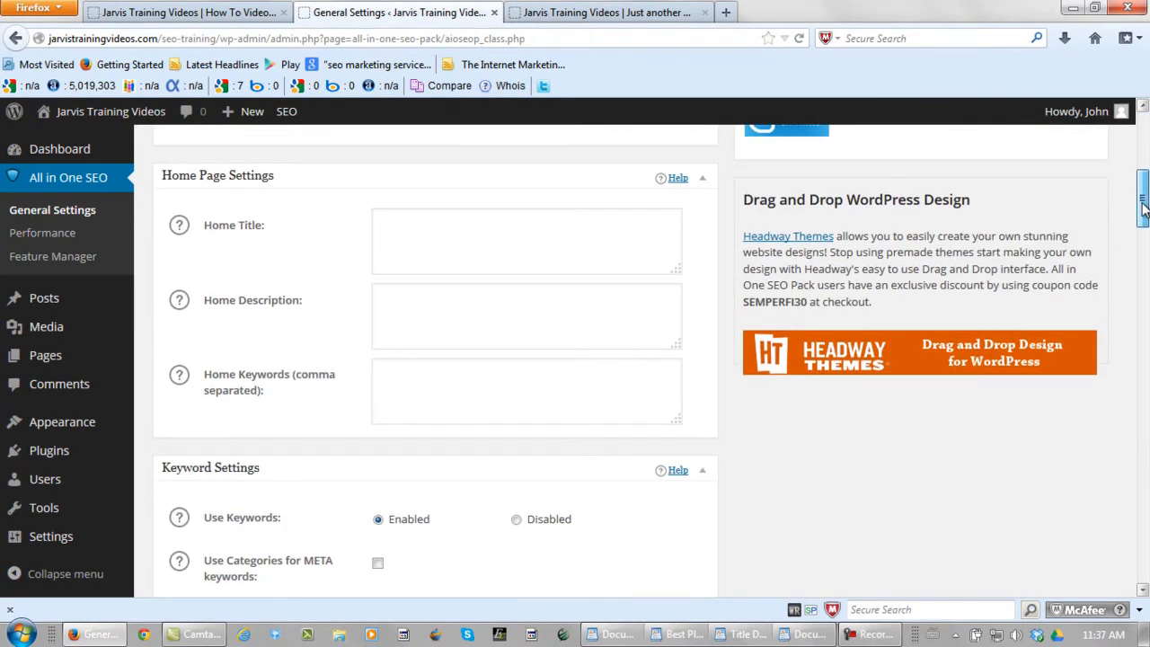
mouse_move(314, 237)
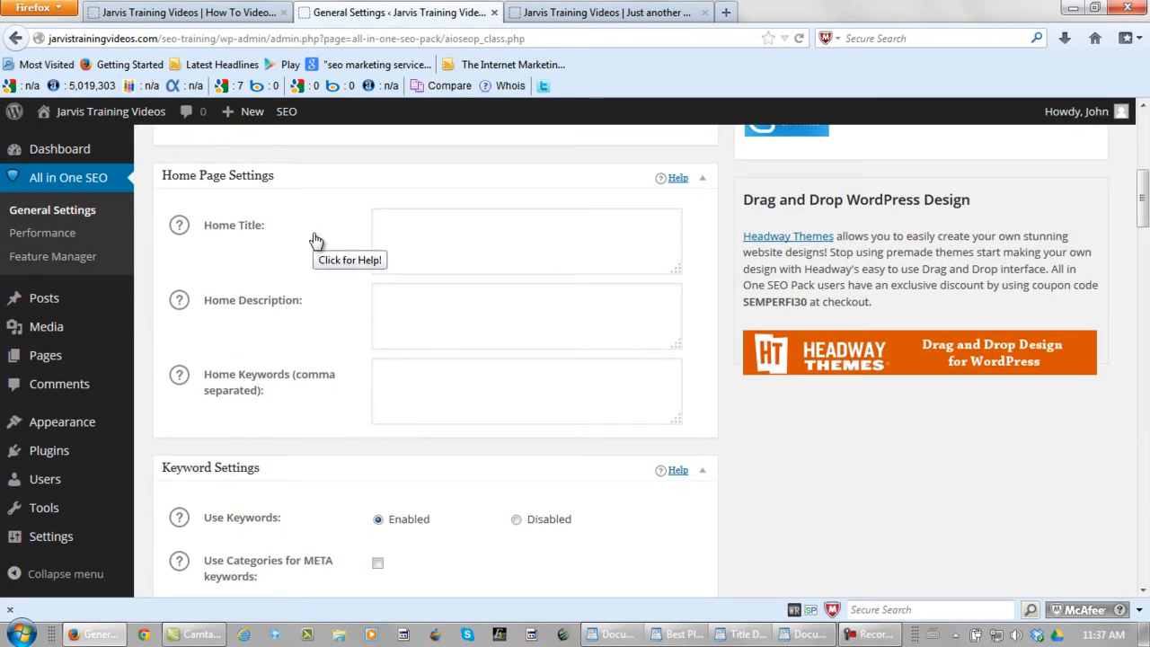
mouse_move(279, 405)
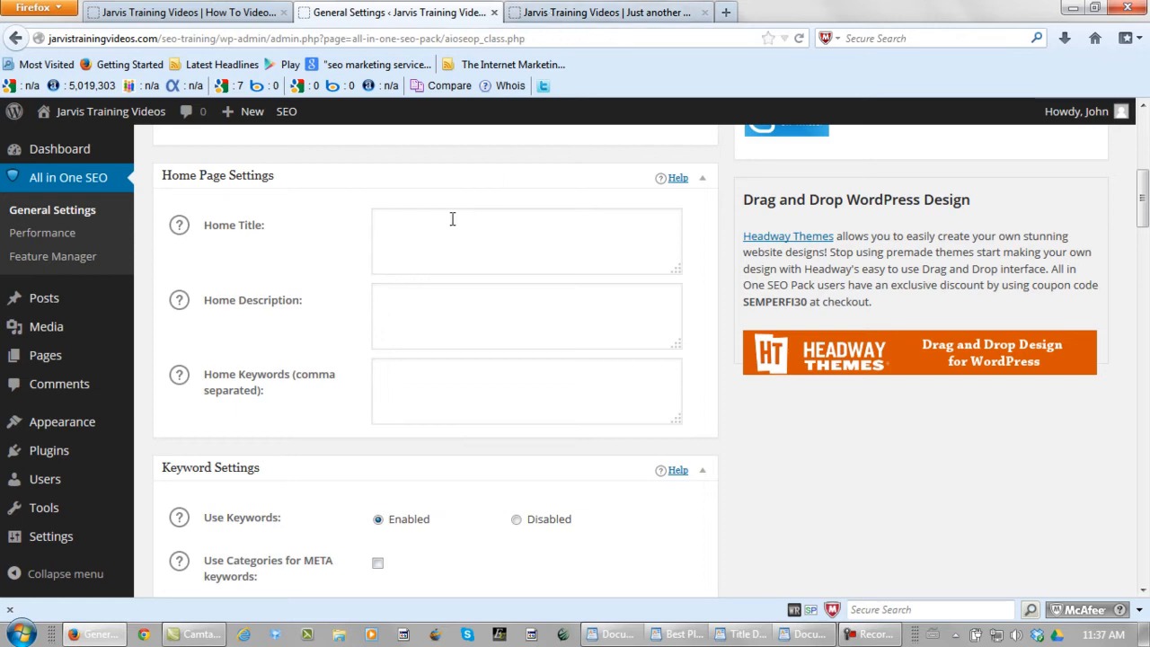
mouse_move(357, 281)
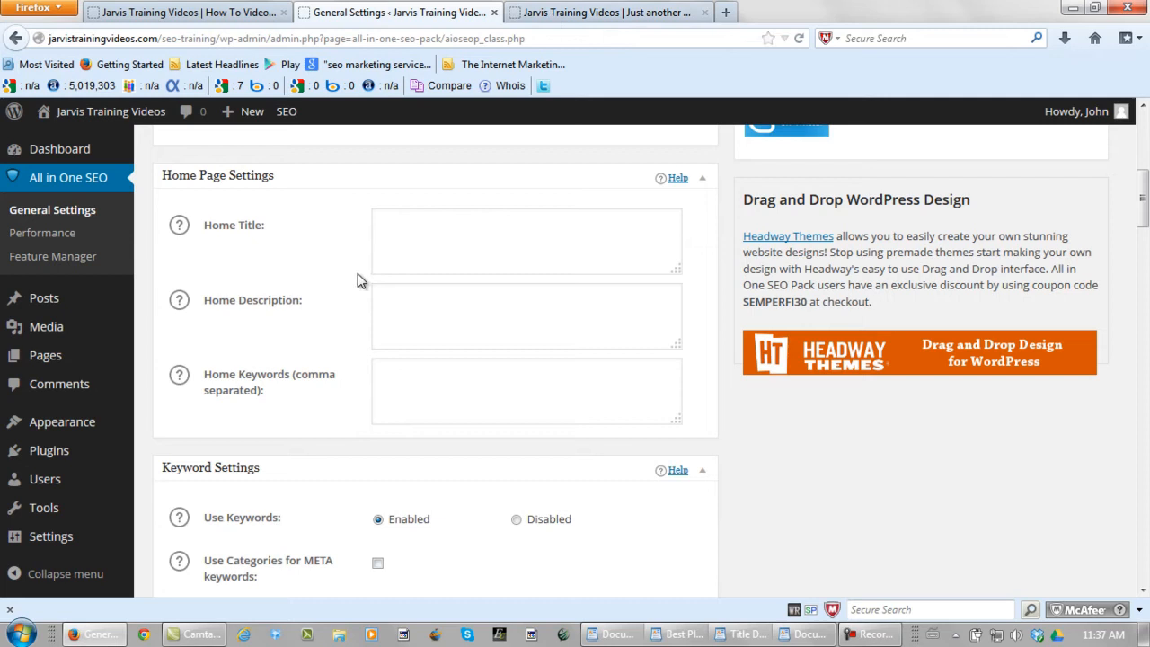
click(741, 633)
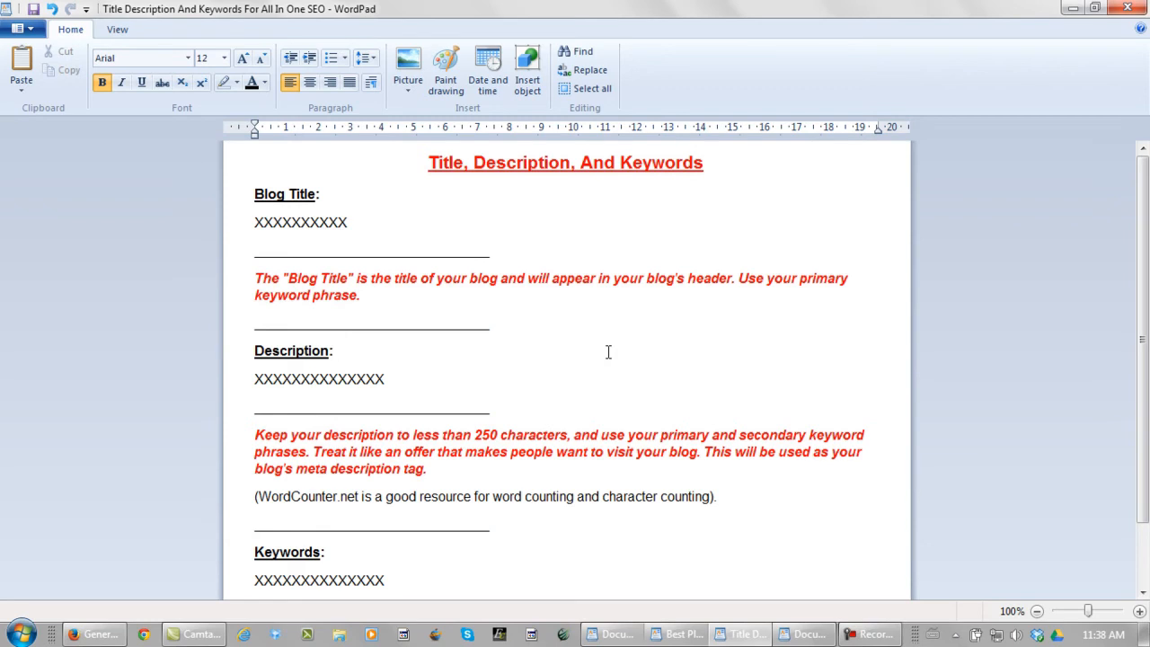
click(338, 350)
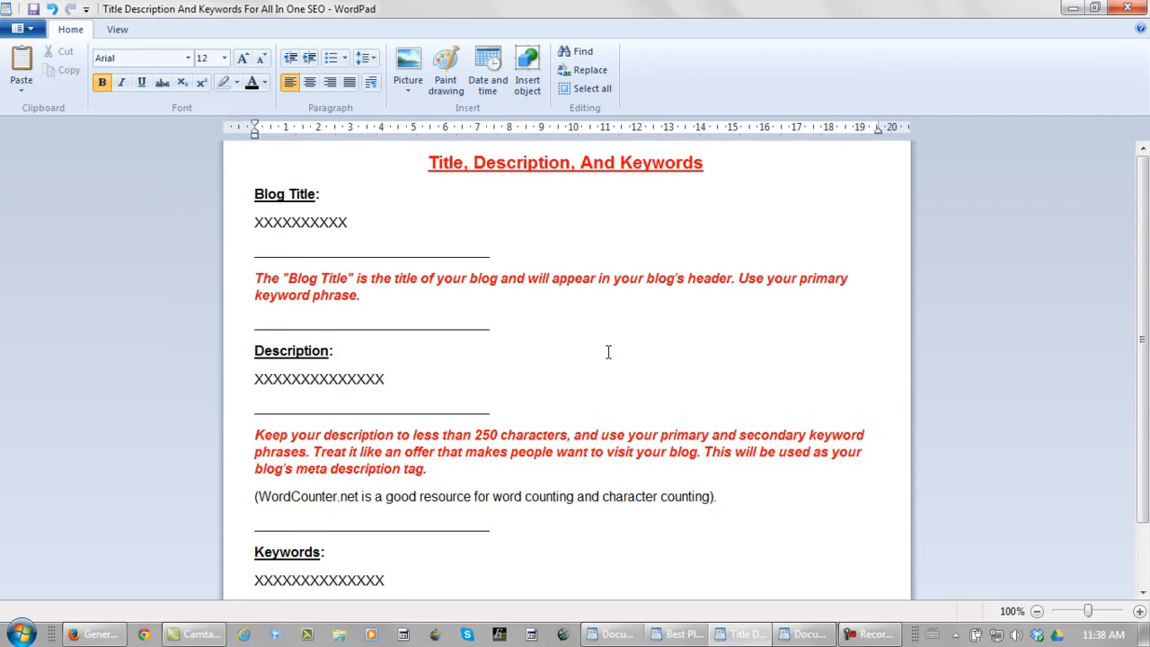
scroll(down, 3)
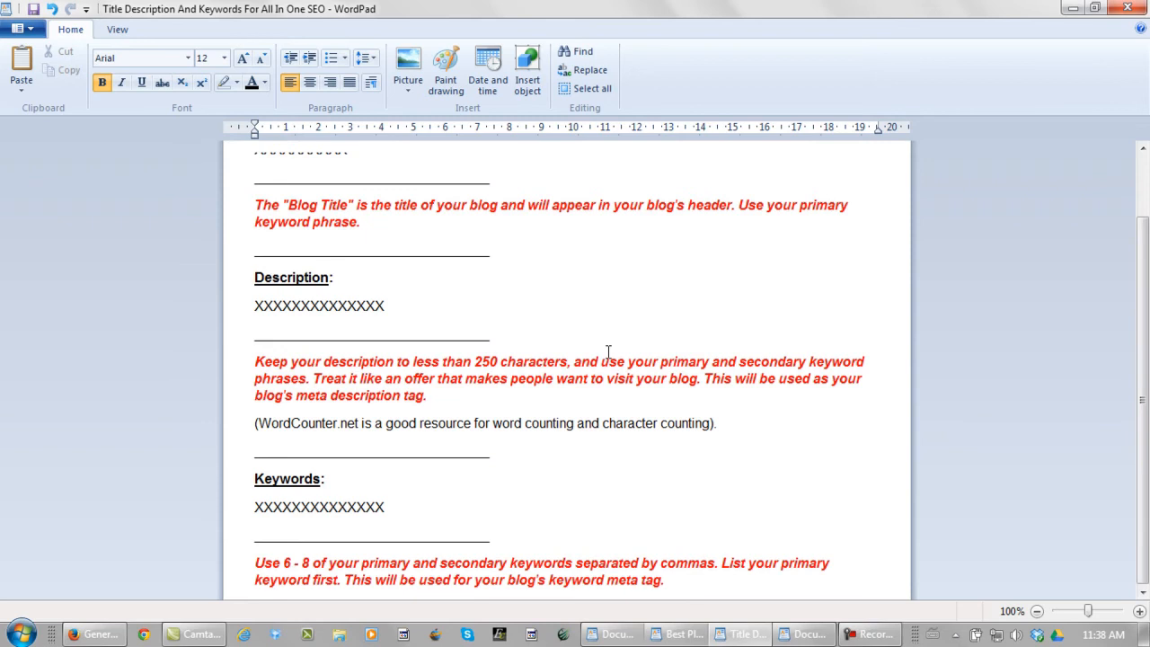
click(336, 276)
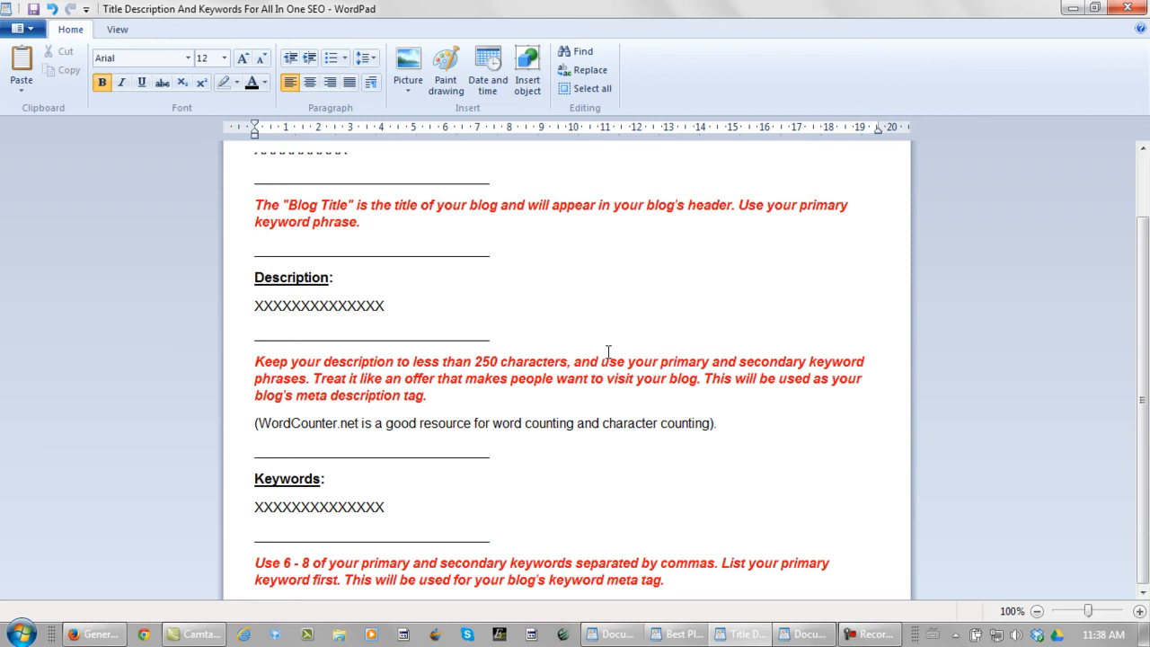
scroll(up, 3)
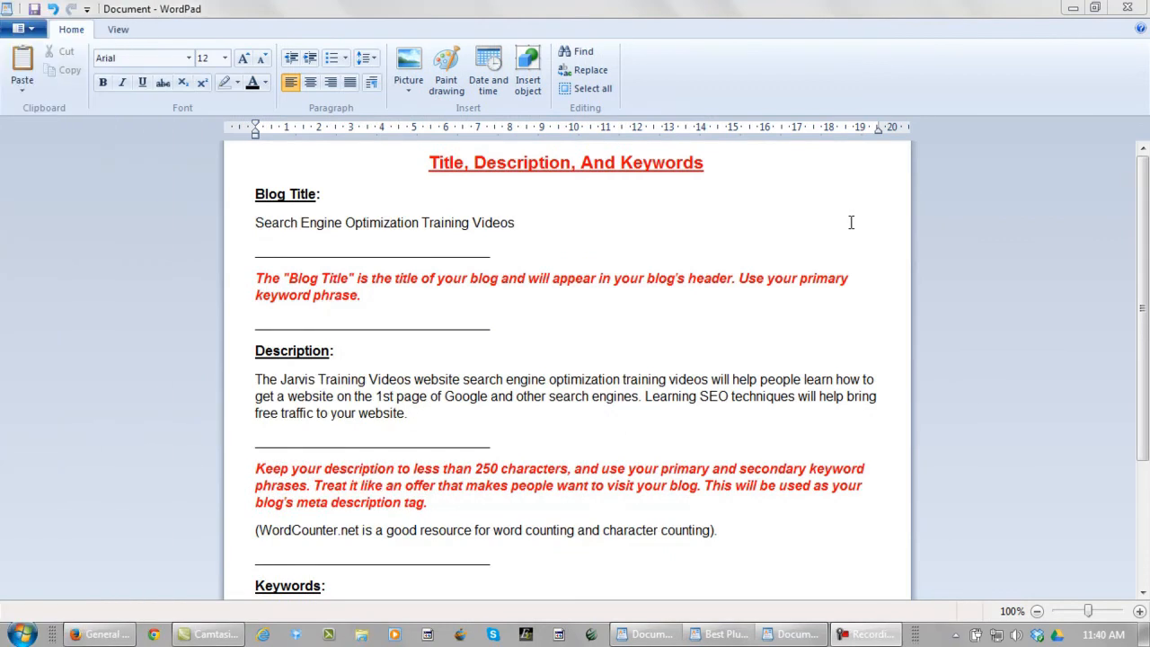
mouse_move(600, 255)
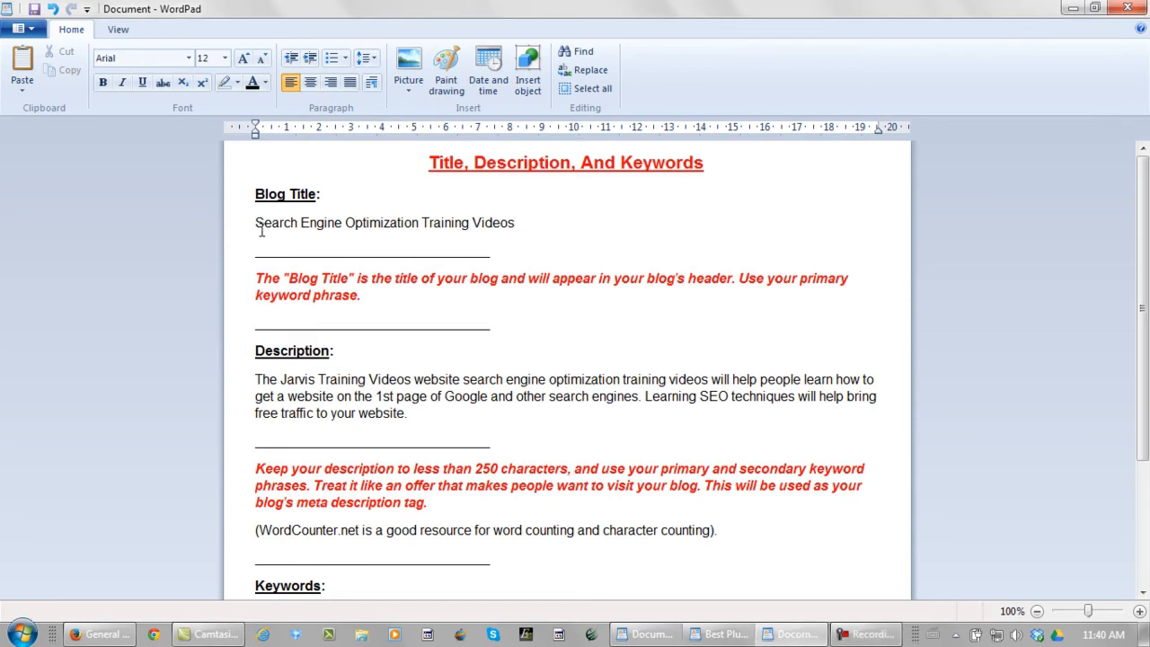
Select the blog title 'Search Engine Optimization Training Videos' line in WordPad.
drag(302, 222, 514, 223)
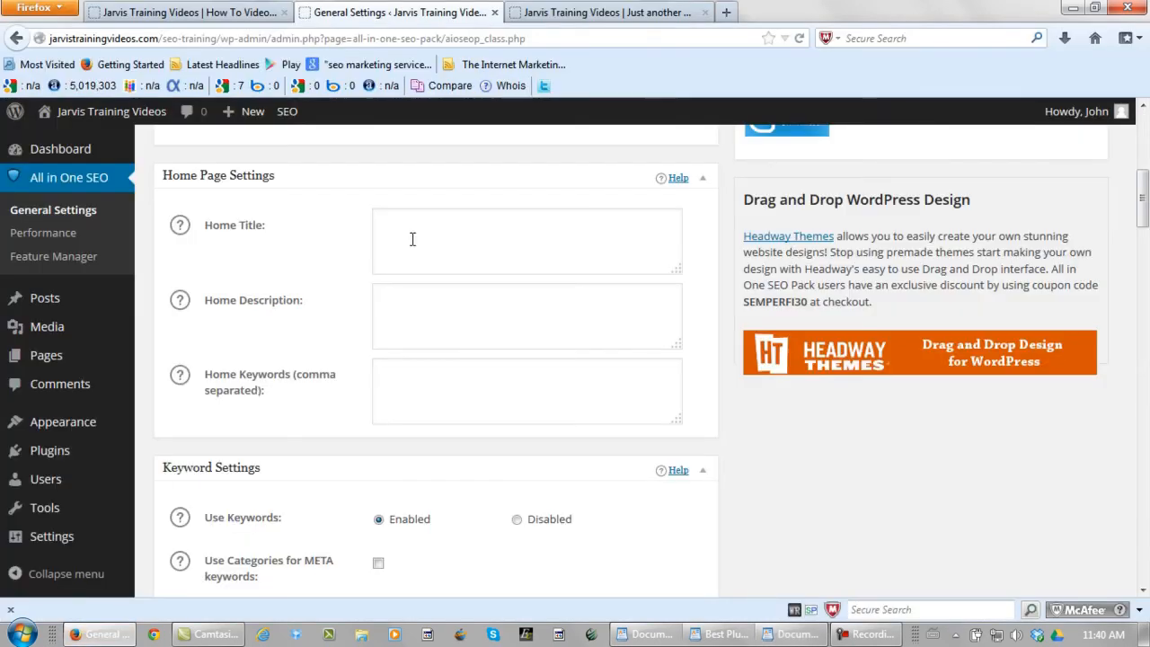
Enter 'Search Engine Optimization Training Videos' as Home Title and select the description in WordPad.
text(Search Engine Optimization Training Videos)
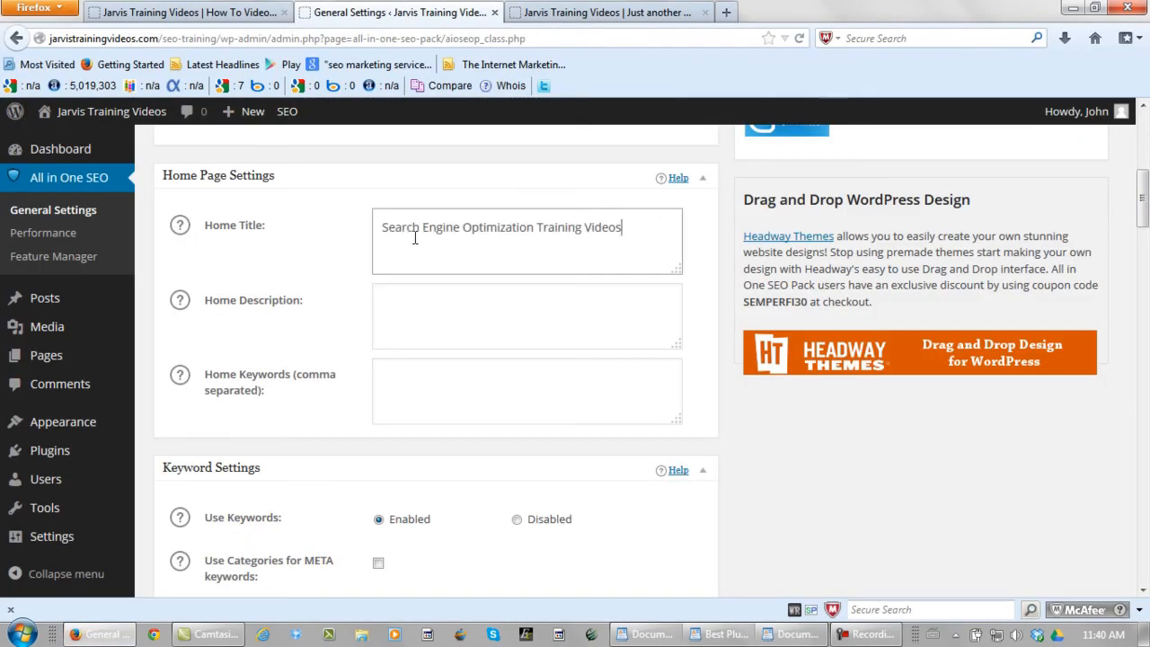
click(526, 316)
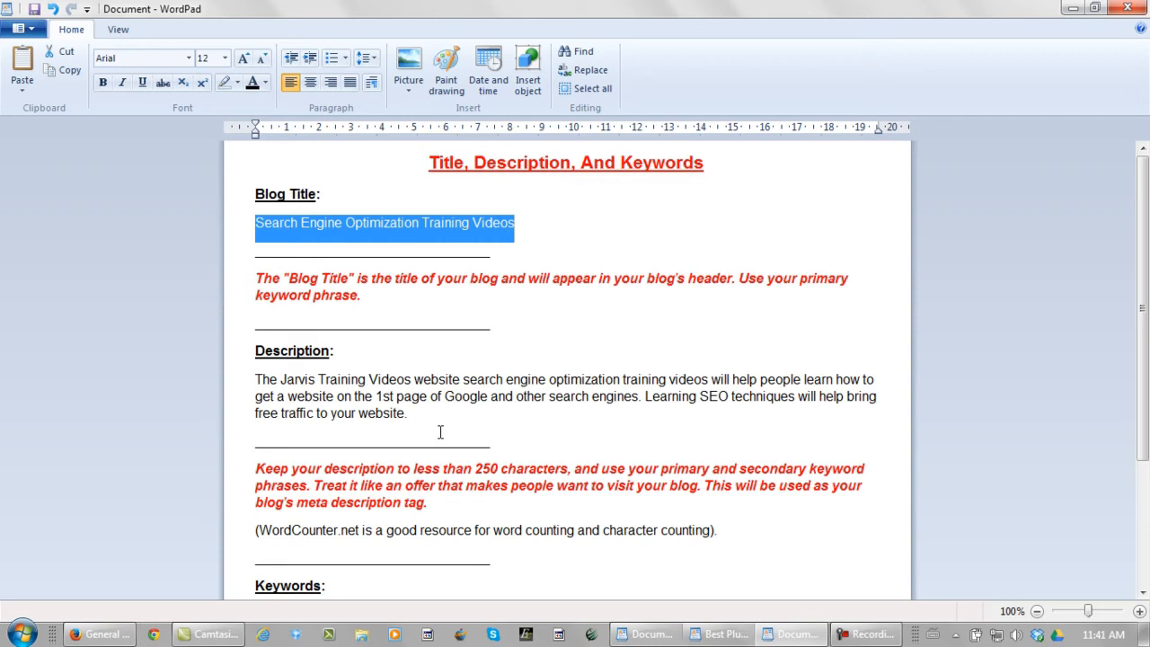
click(406, 412)
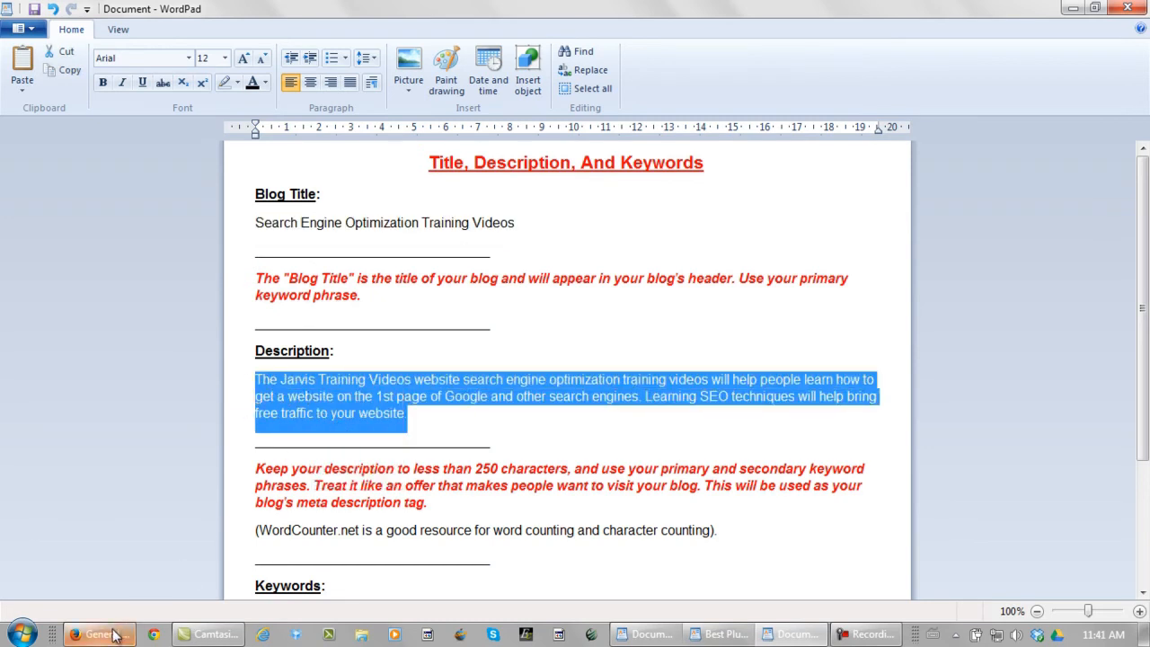
Enter the 'how to get a website on the 1st page of Google...' text as Home Description.
click(97, 634)
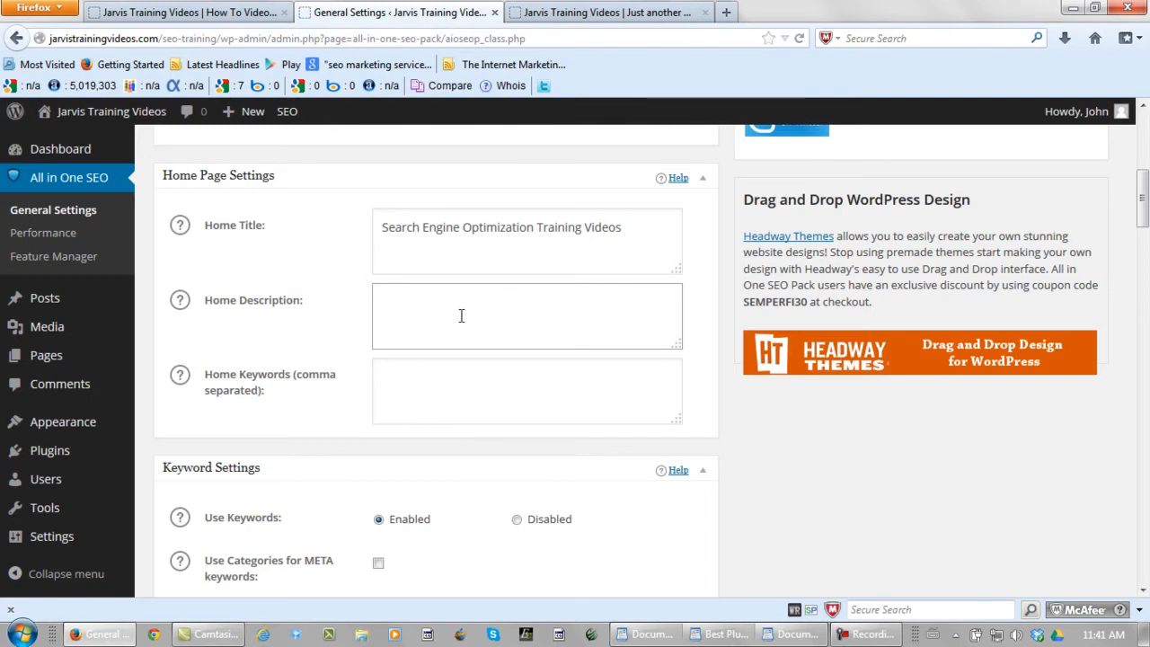
text(how to get a website on the 1st page of Google and other search engines. Learning SEO techniques will help bring free traffic to your website.)
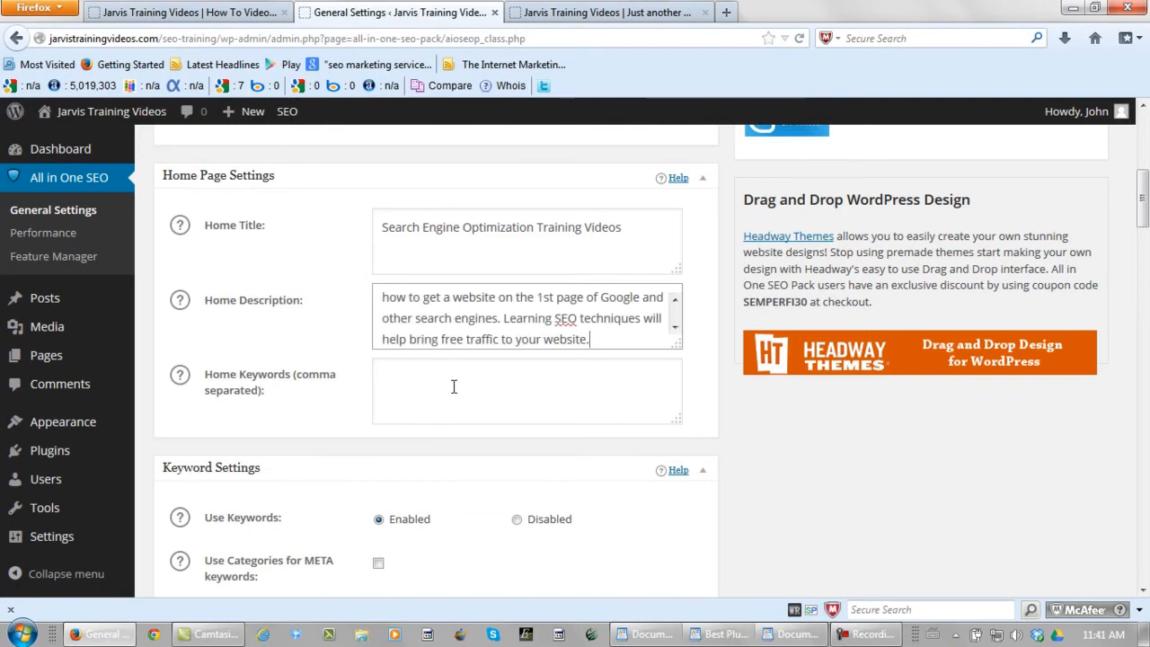
click(526, 390)
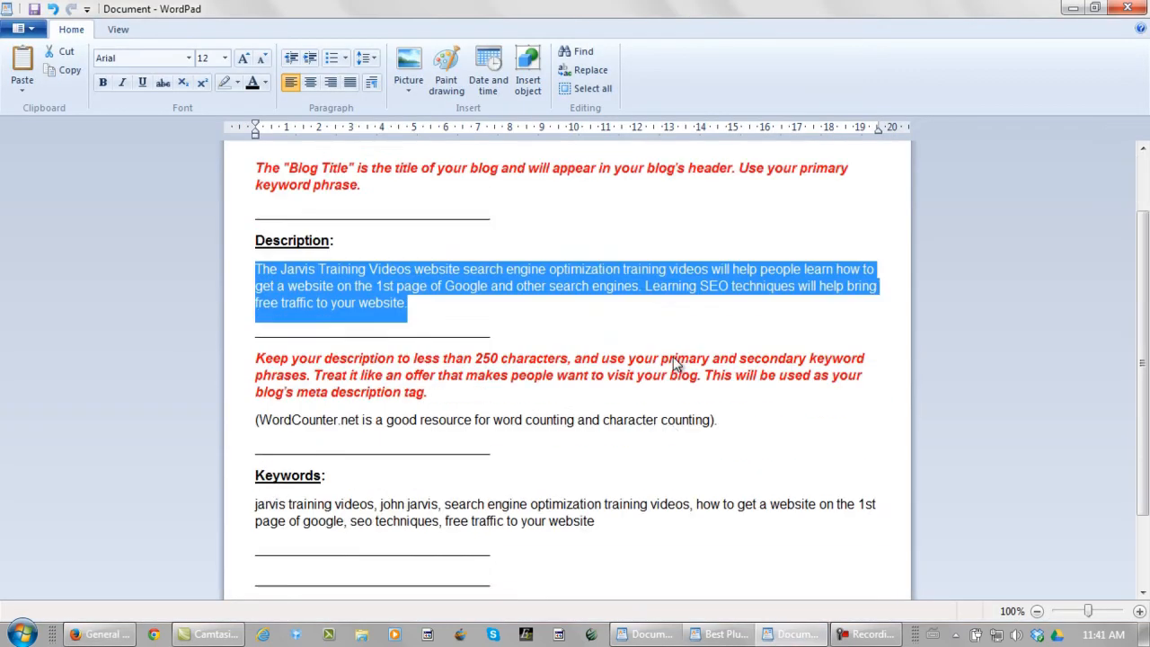
Move 'search engine optimization training videos' to the front of the keyword list and select it.
scroll(down, 3)
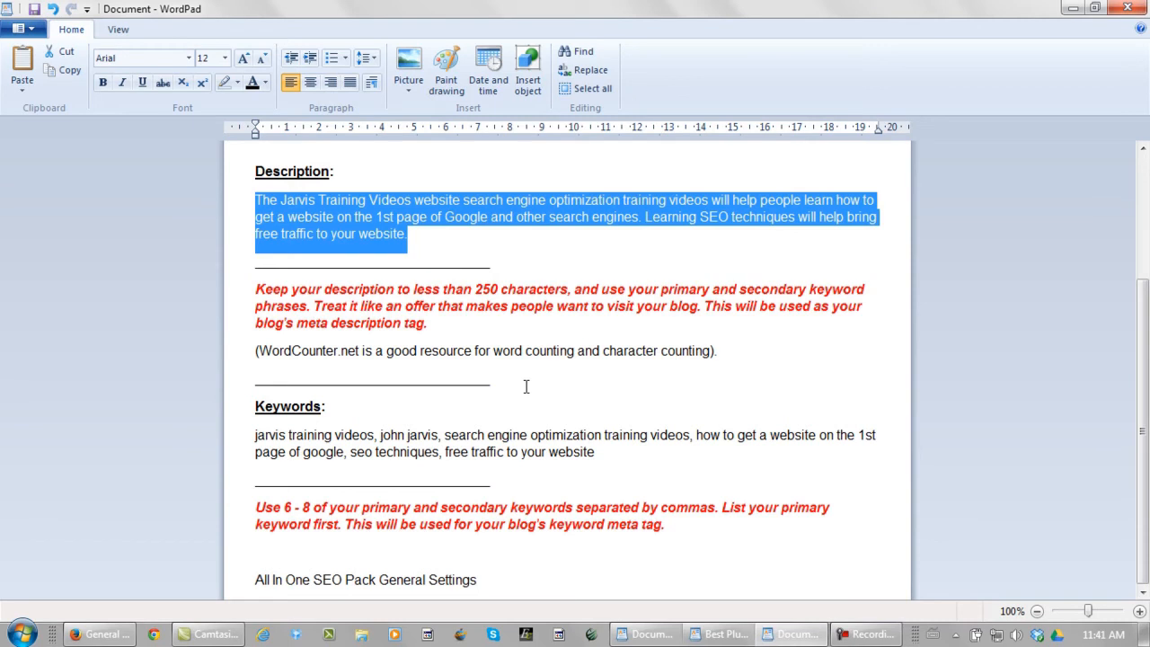
mouse_move(467, 420)
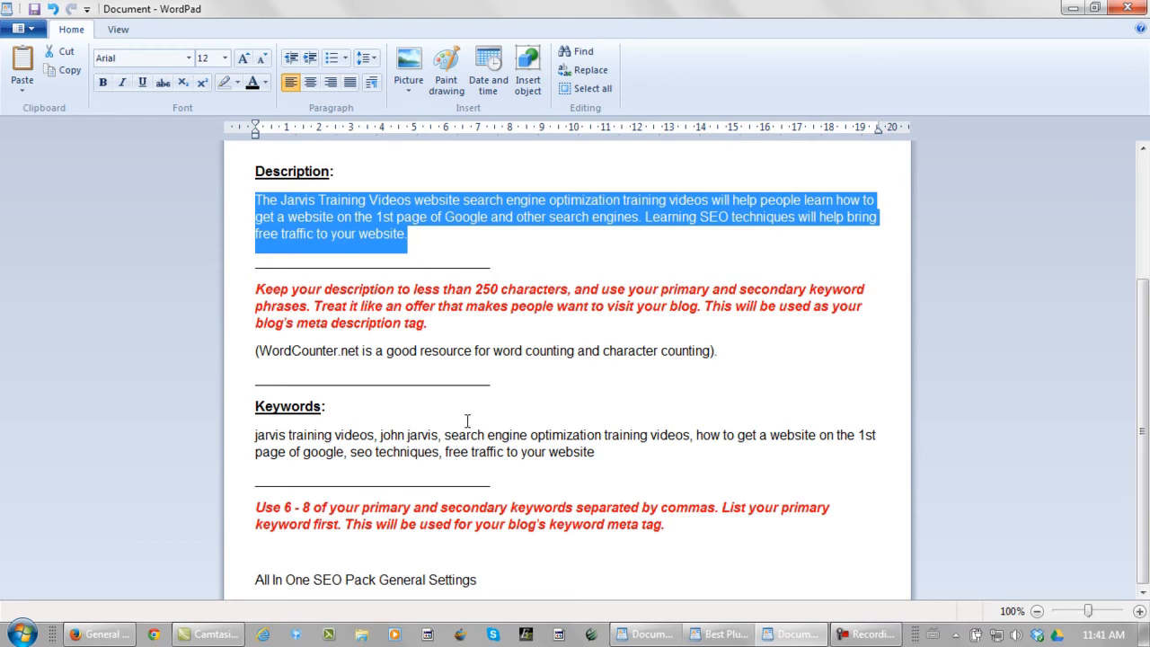
double_click(410, 435)
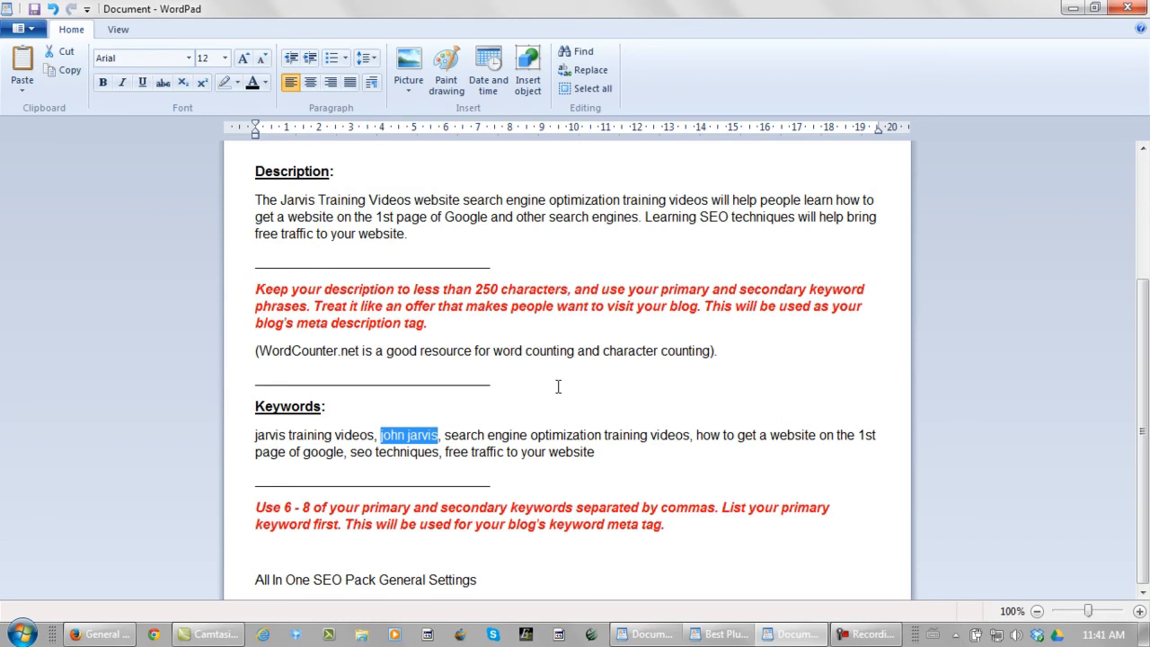
click(385, 464)
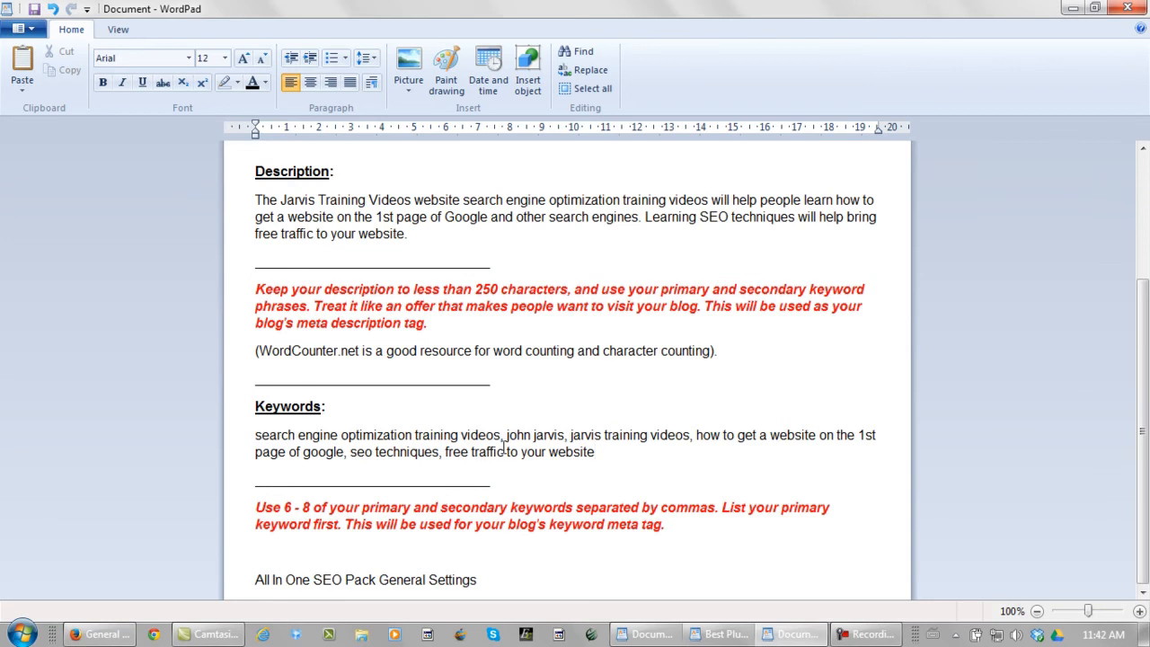
double_click(377, 435)
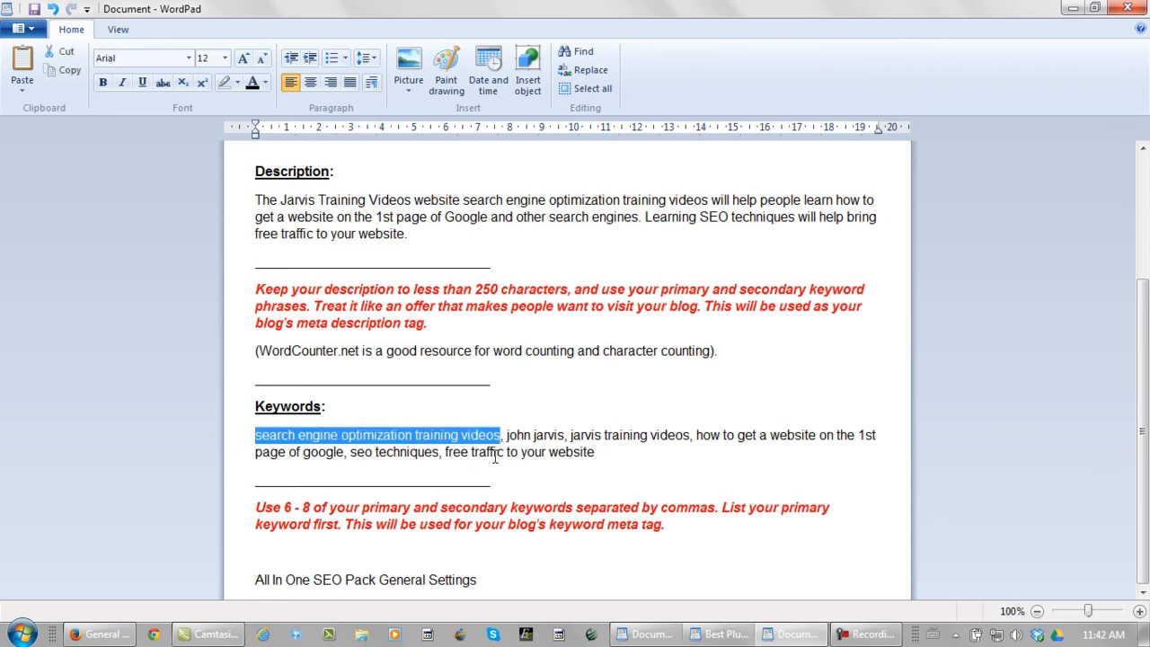
click(593, 453)
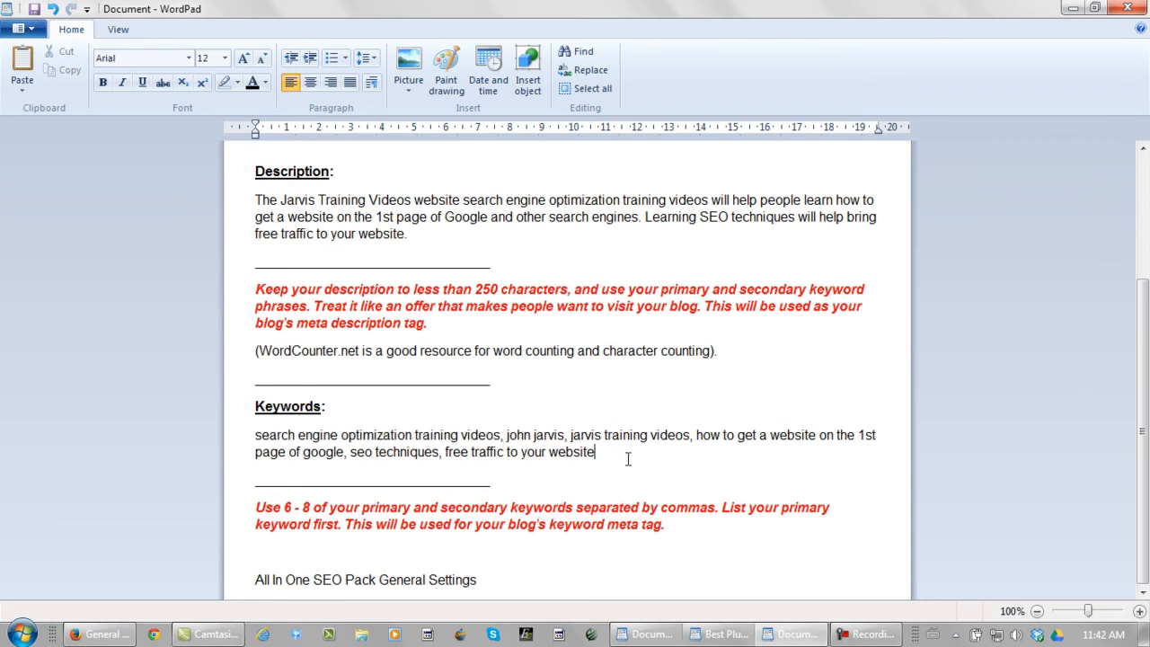
drag(255, 435, 593, 453)
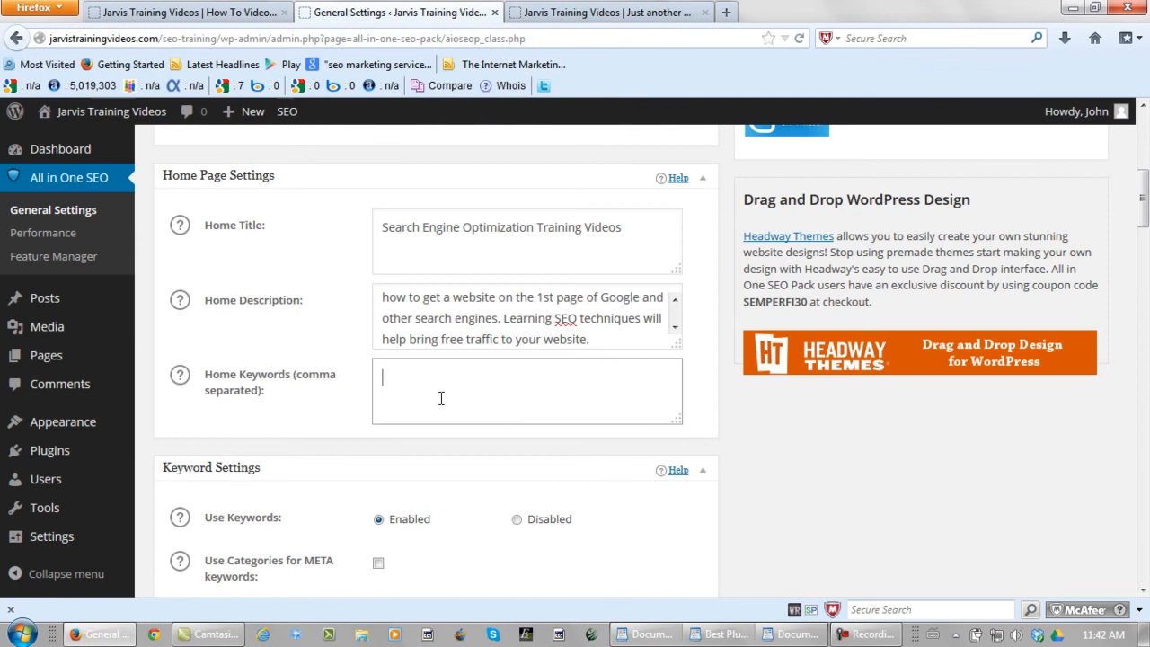
Enter the keyword list 'jarvis, jarvis training videos, how to get a website on the 1st page of google, seo t...' in Home Keywords.
text(jarvis, jarvis training videos, how to get a website on the 1st page of google, seo techniques, free traffic to your website)
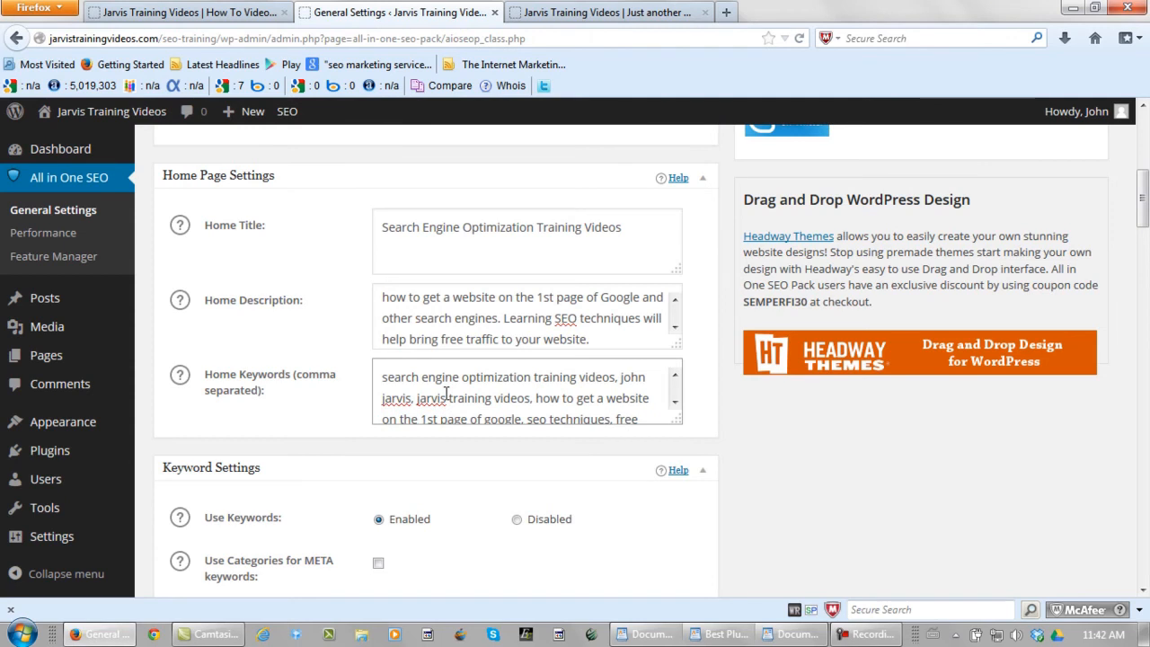
scroll(down, 3)
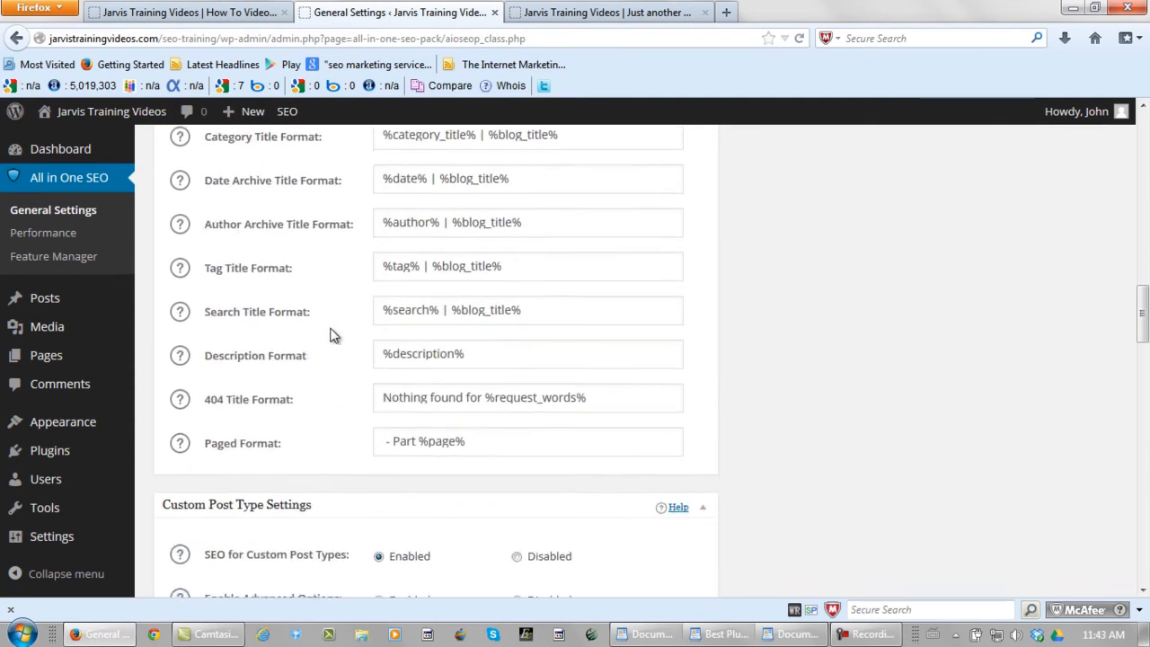
Focus the Google Webmaster Tools verification field and open Webmaster Tools in a new tab.
scroll(down, 3)
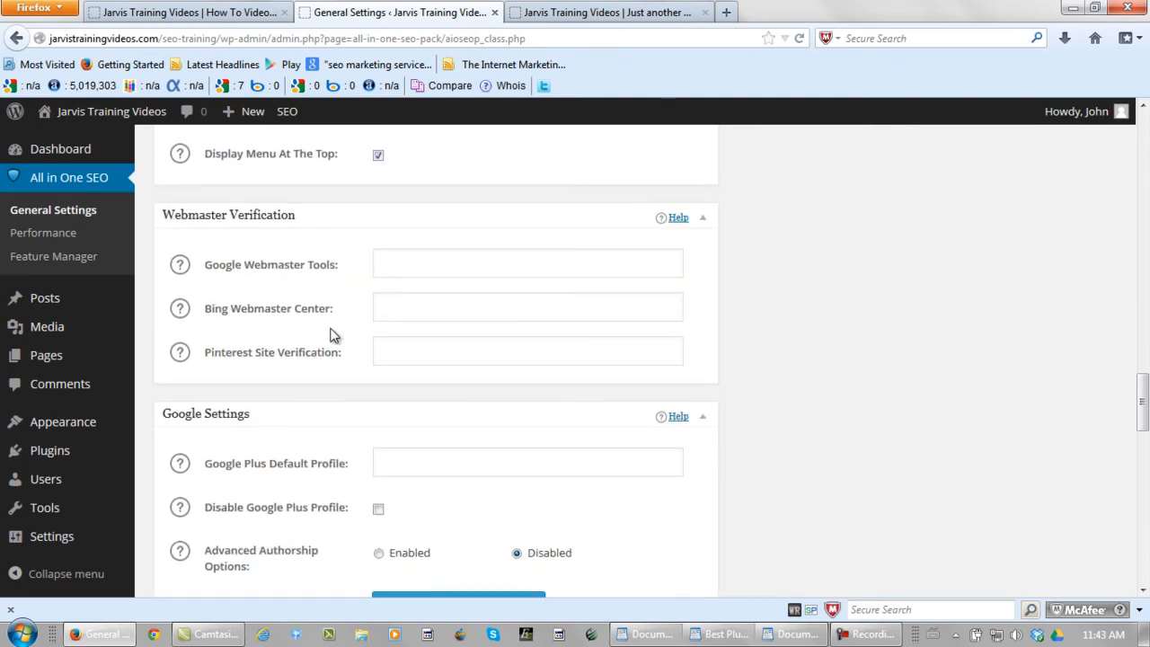
mouse_move(327, 304)
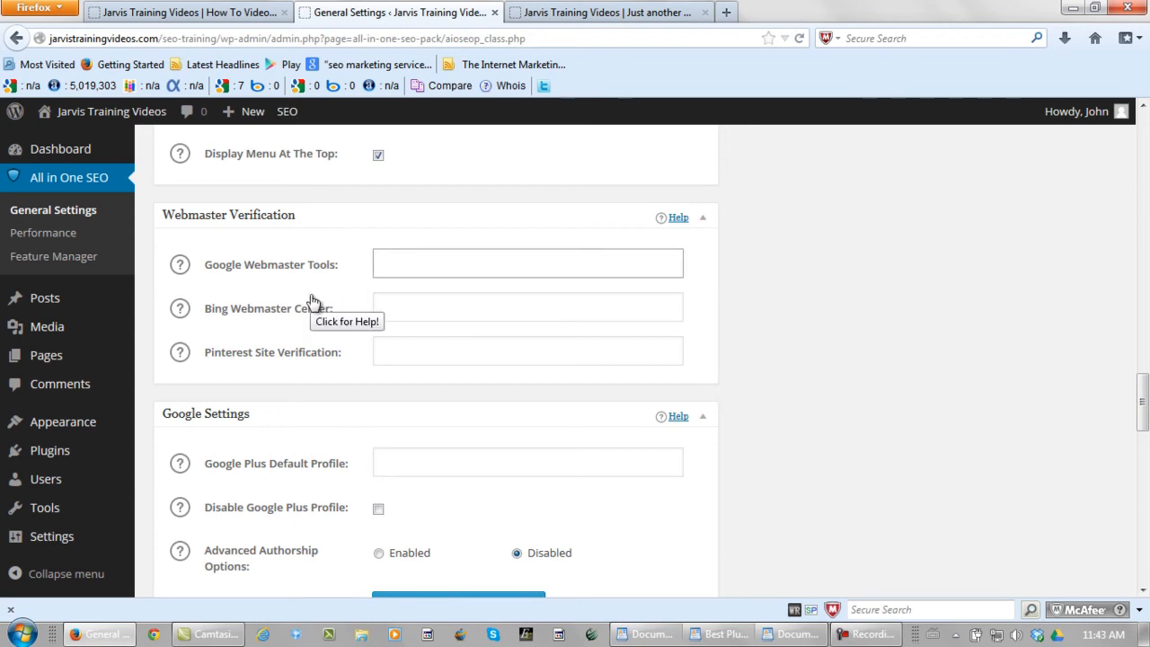
click(528, 262)
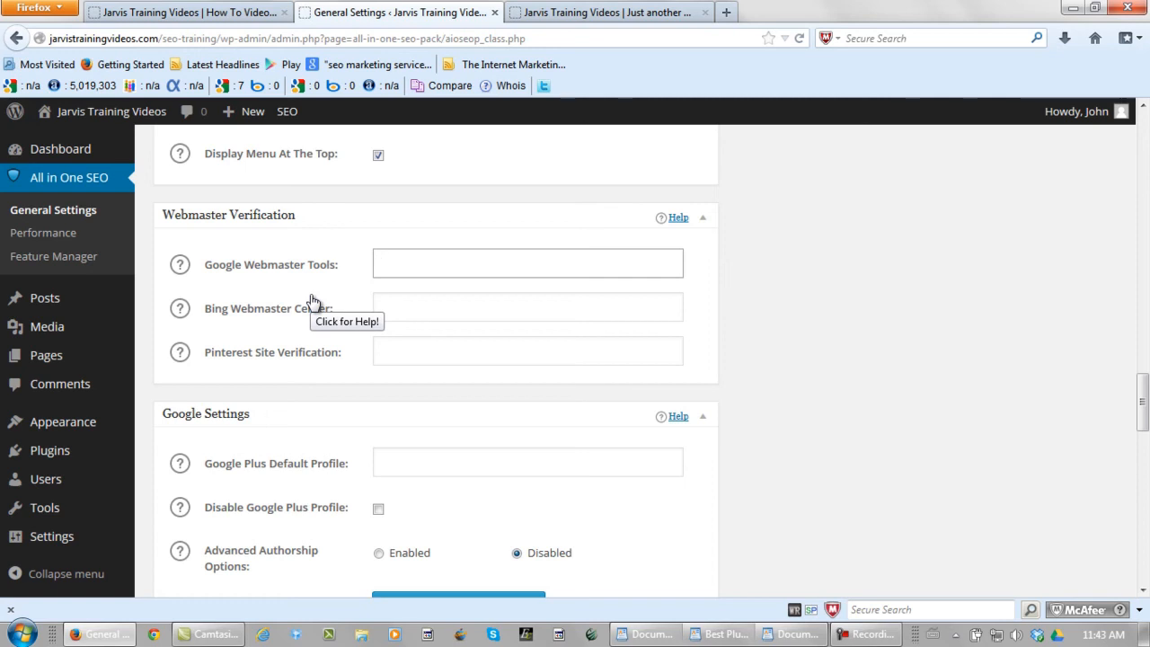
click(528, 262)
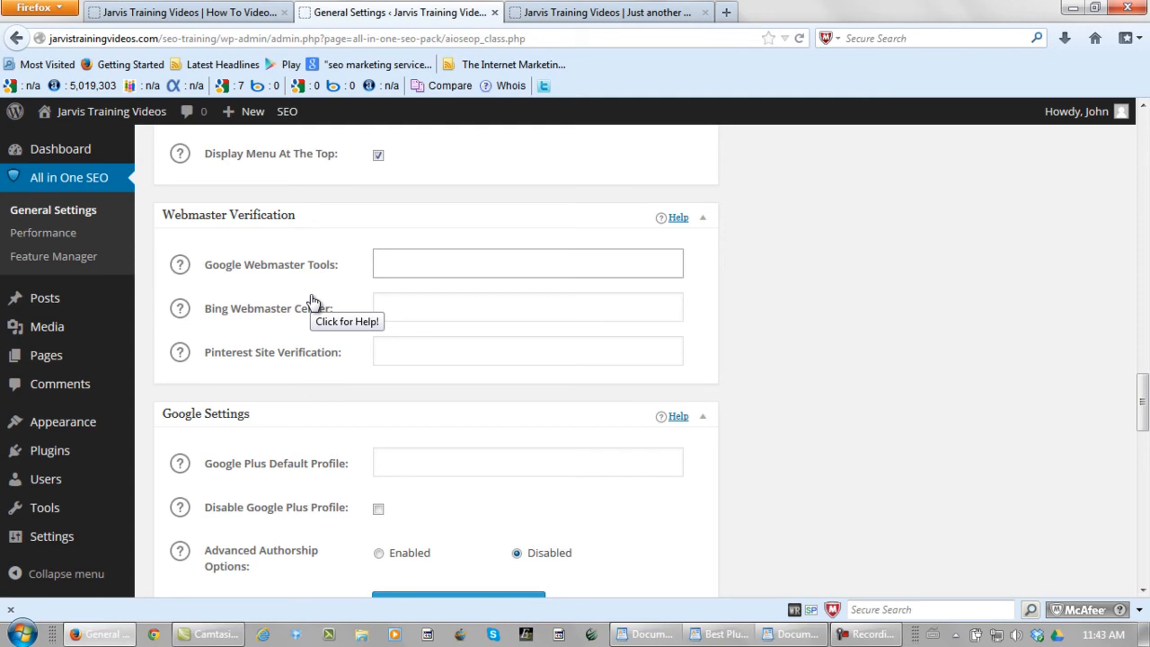
click(529, 262)
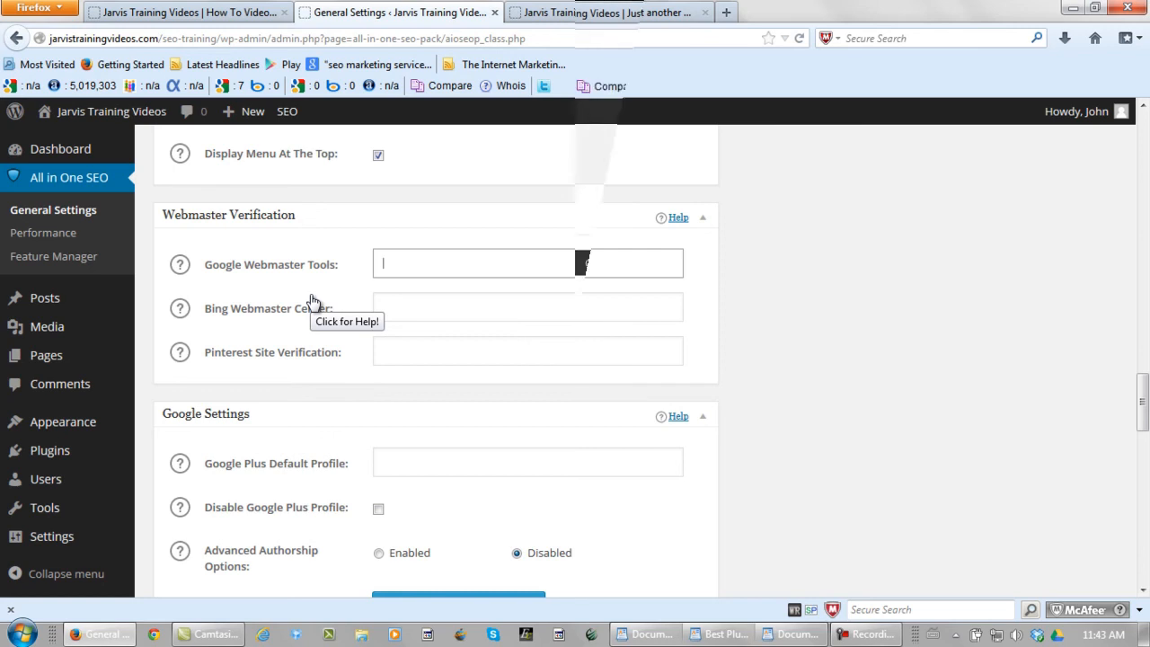
click(578, 263)
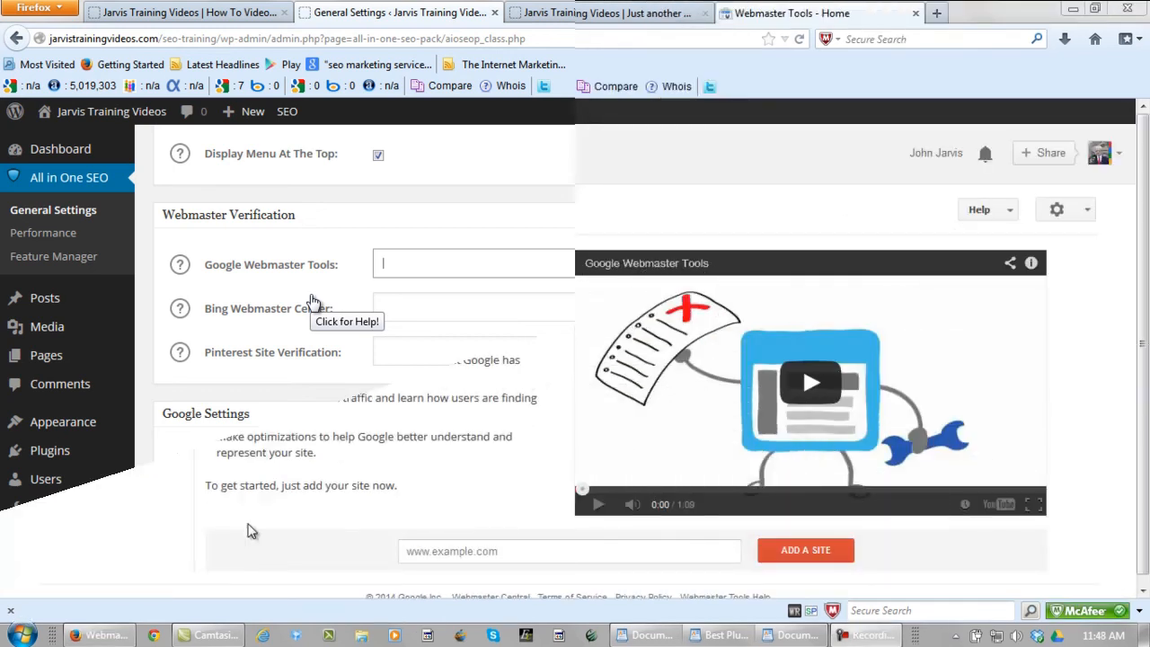
click(791, 13)
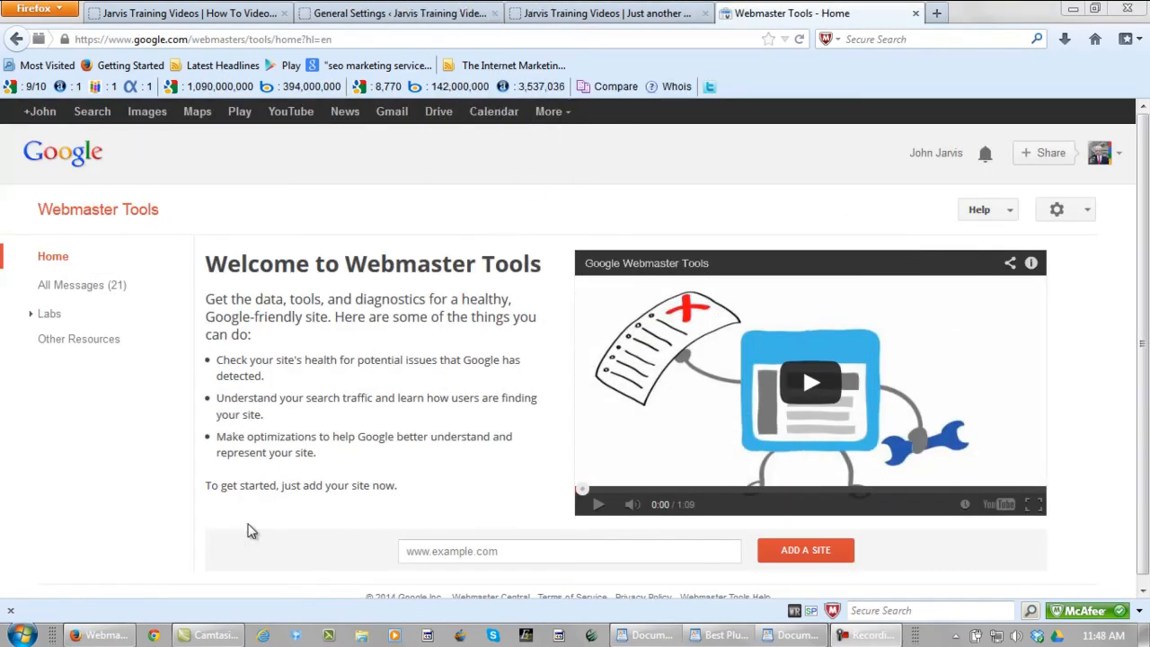
mouse_move(417, 537)
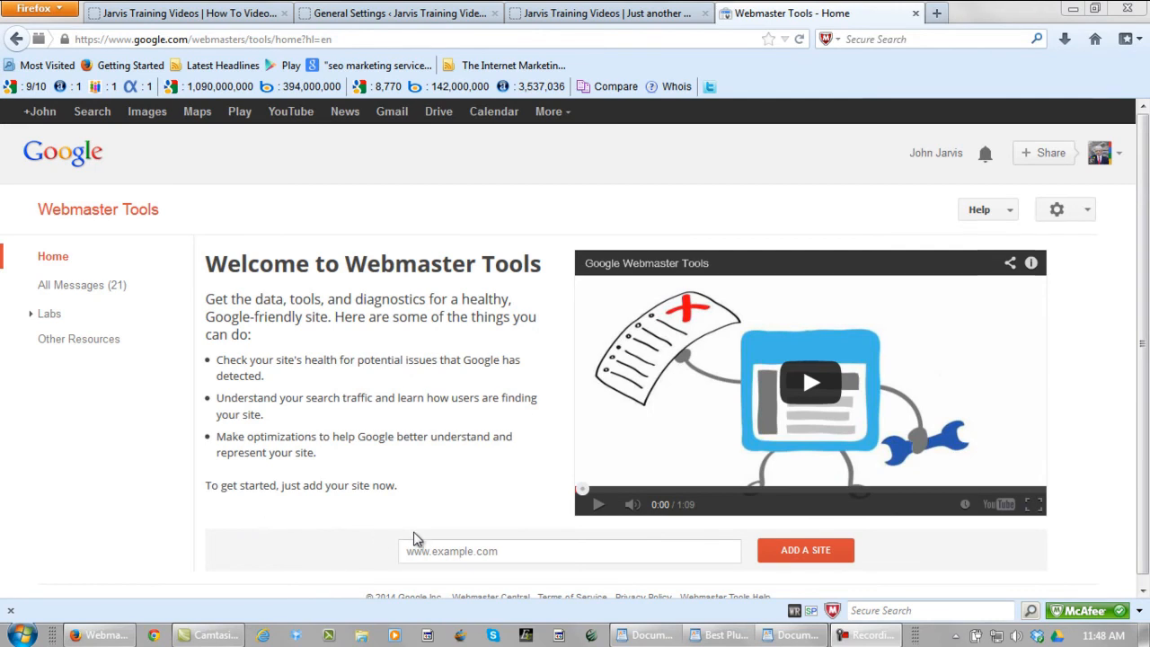
click(568, 550)
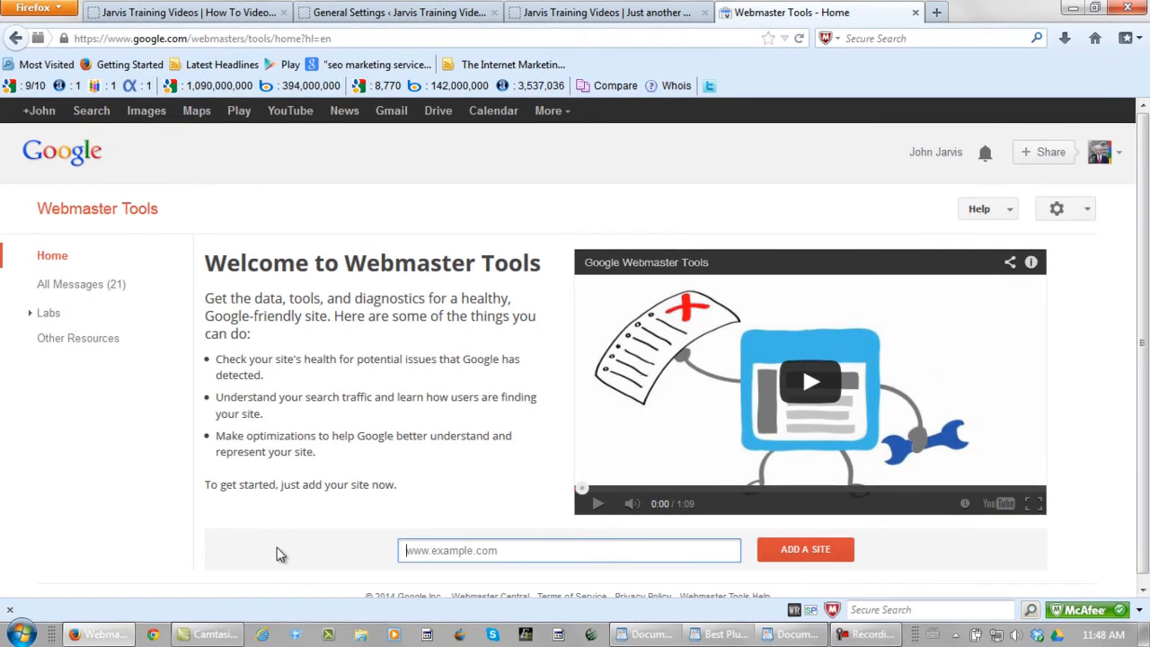
text(http://jarvistrainingvideos.com/seo-training/)
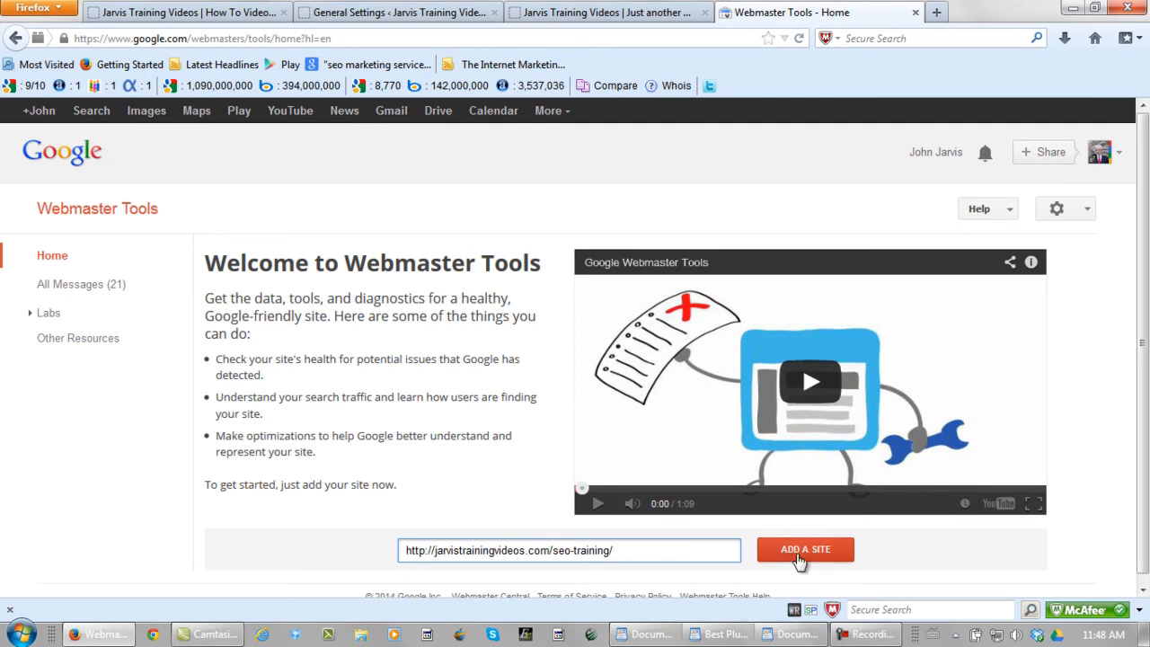
click(805, 549)
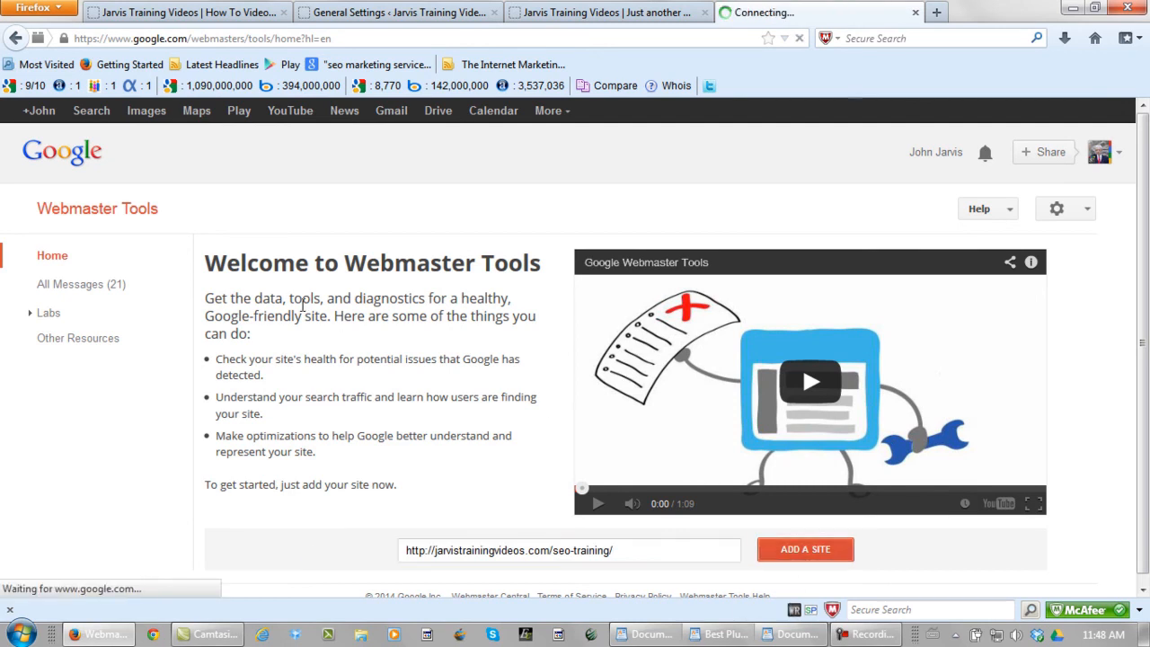
click(805, 549)
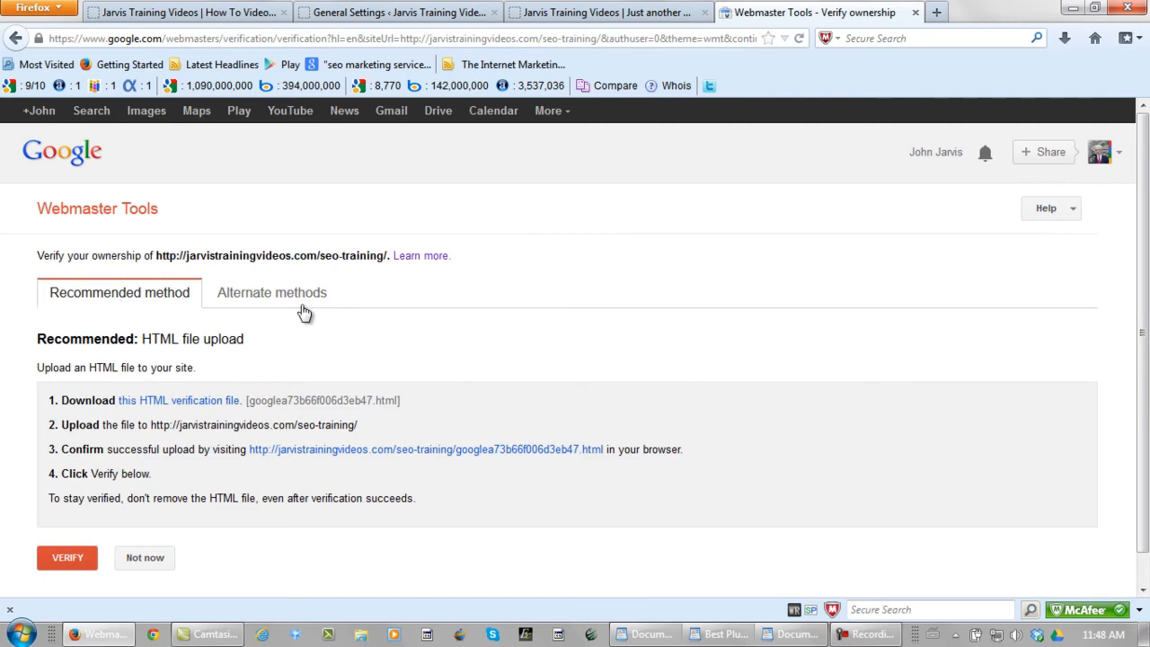
mouse_move(272, 293)
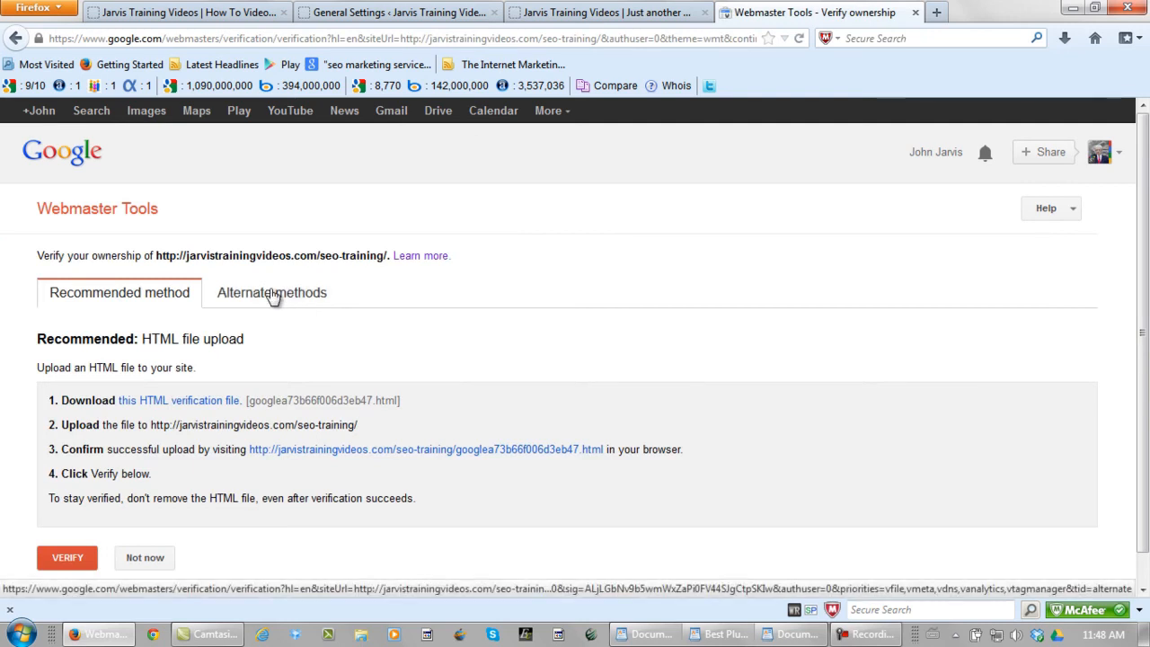
Choose HTML tag under Alternate methods to show the meta code, then return to WordPress.
click(67, 557)
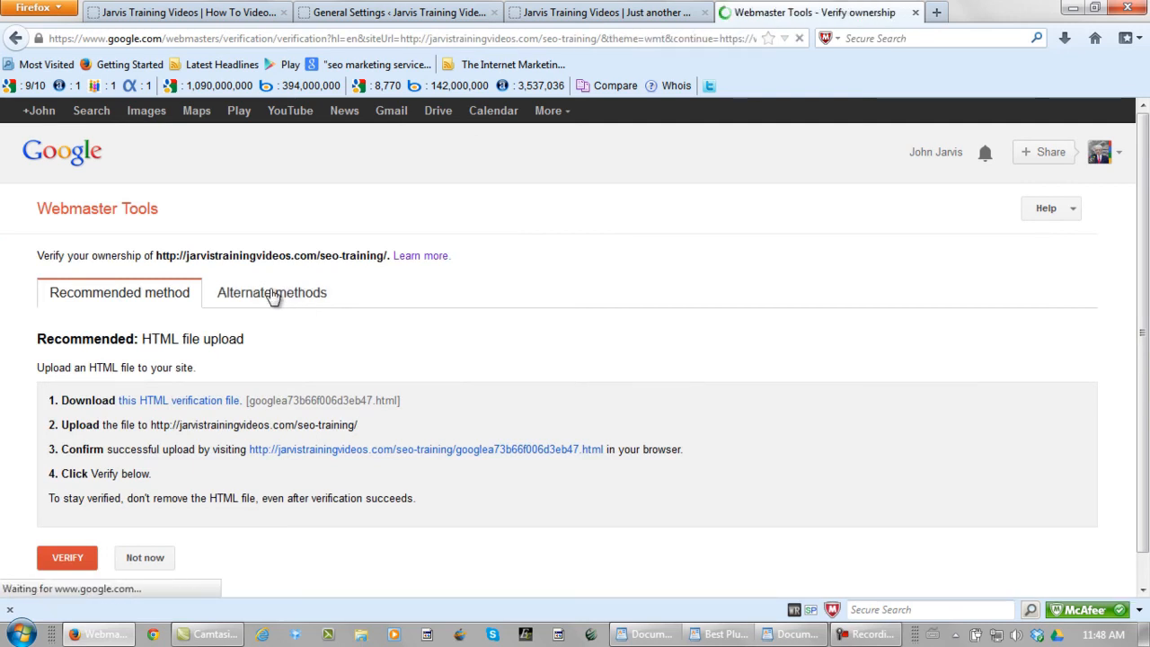
click(270, 291)
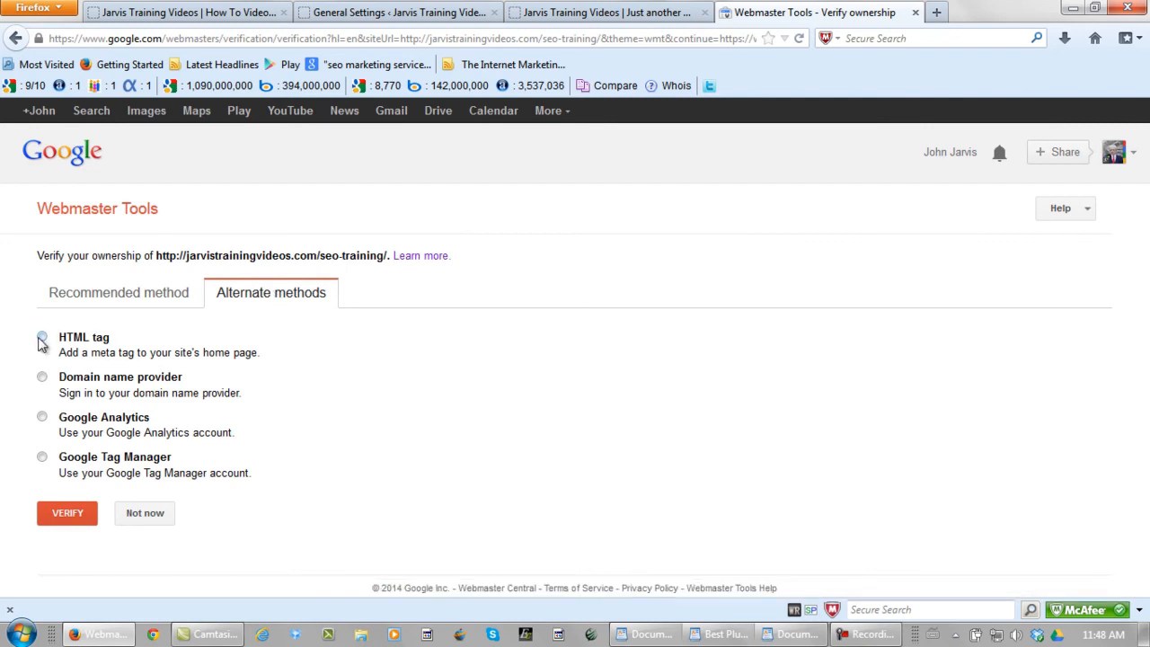
click(41, 337)
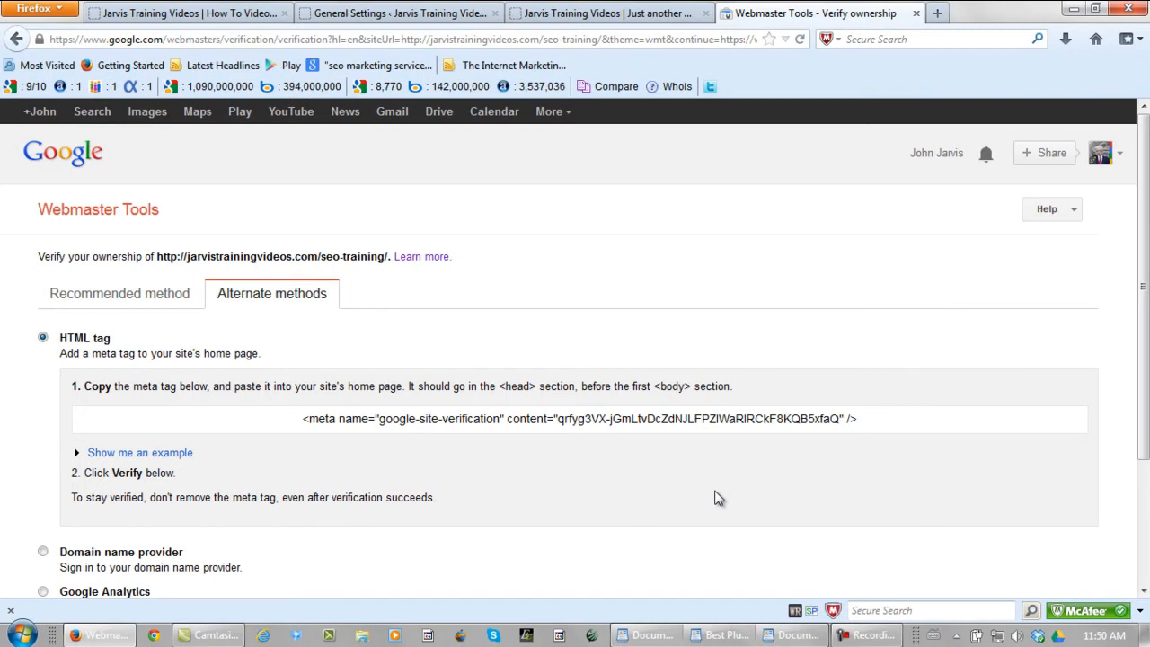
click(395, 13)
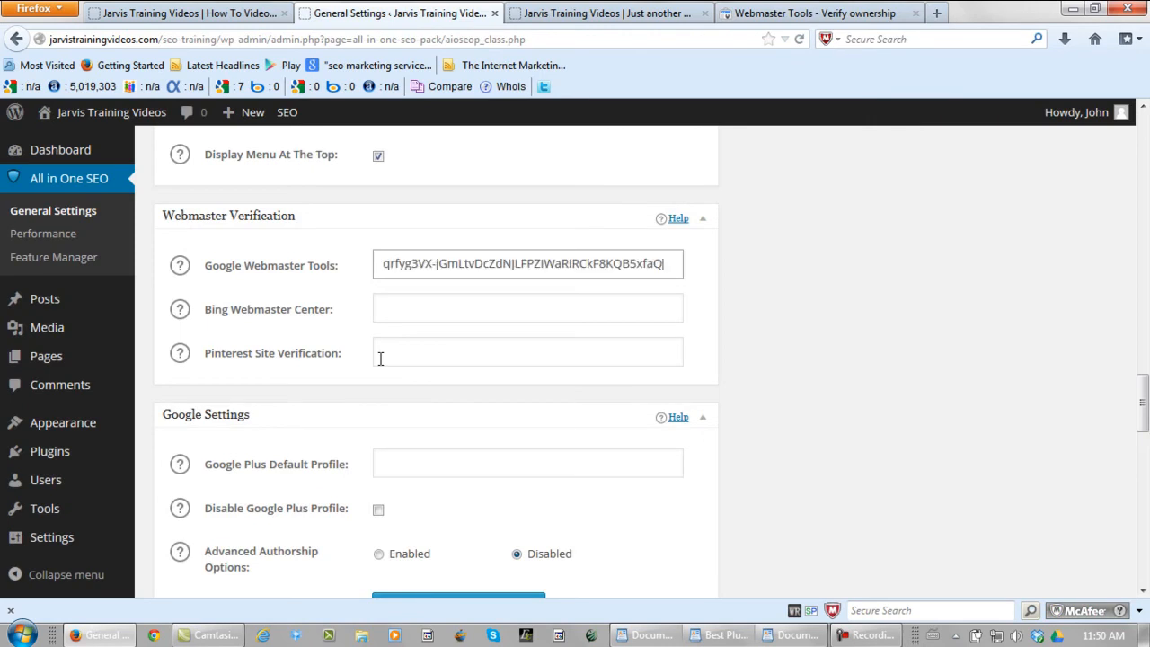
Save the All in One SEO options with Update Options and return to the Webmaster Tools verification page.
scroll(down, 3)
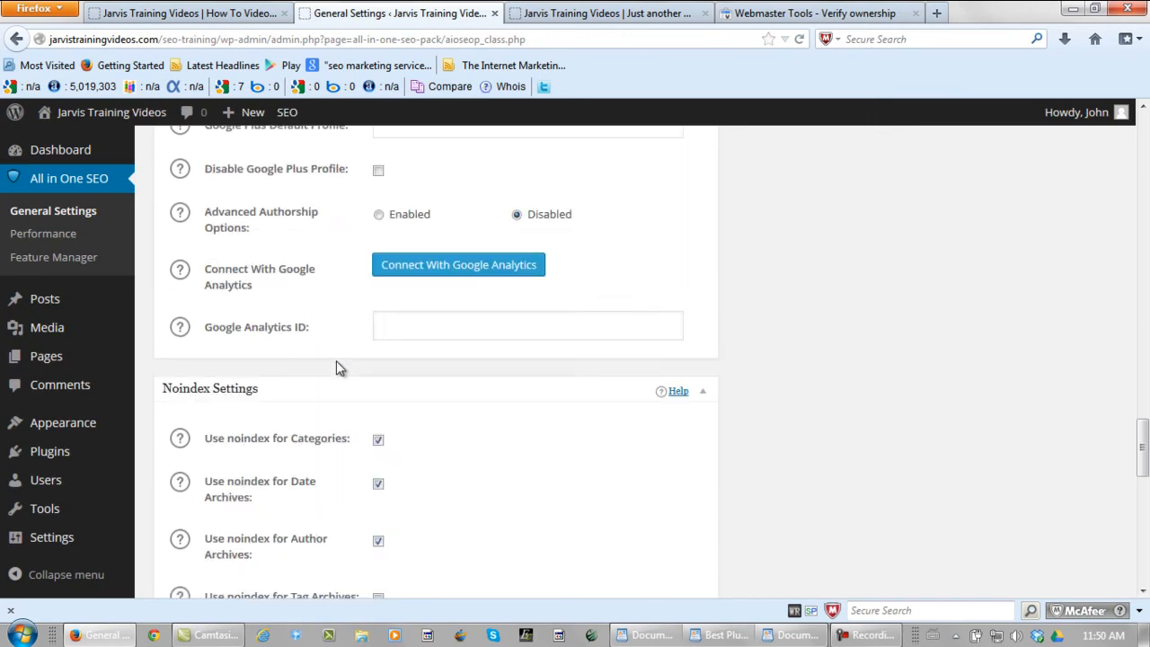
scroll(down, 3)
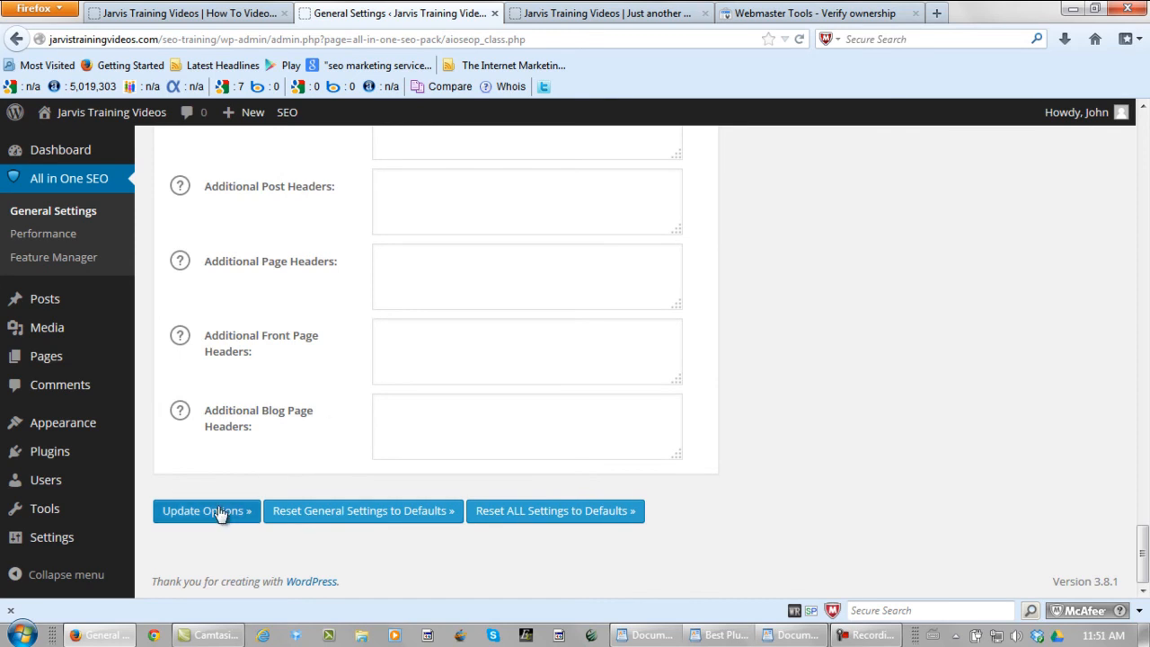
click(205, 510)
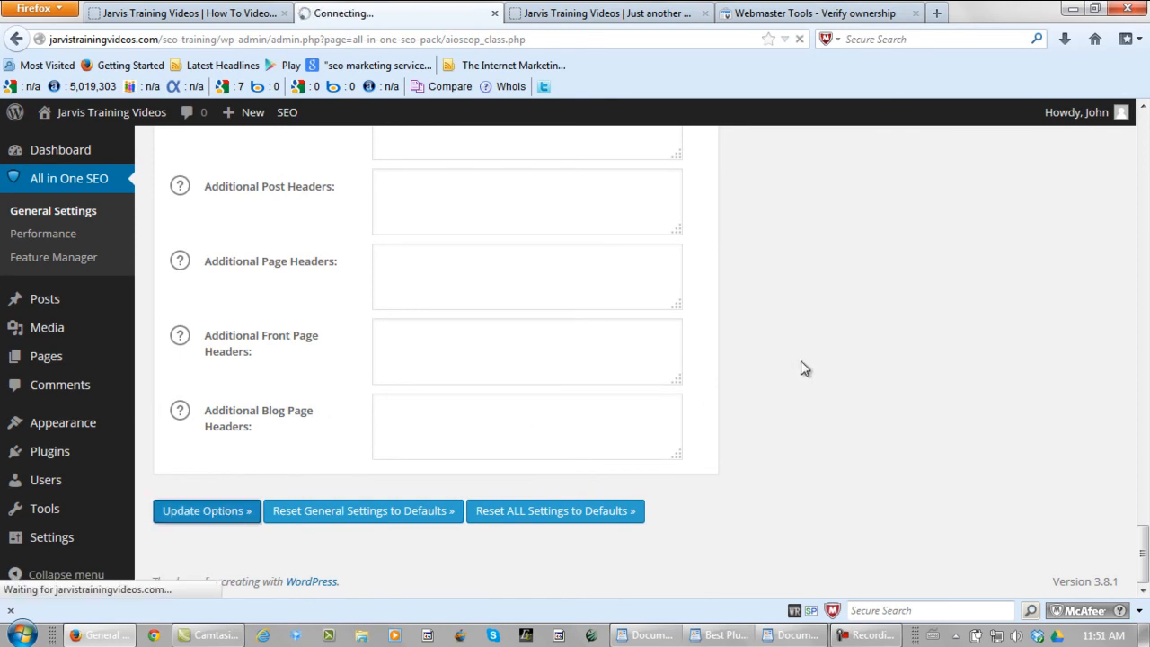
click(205, 510)
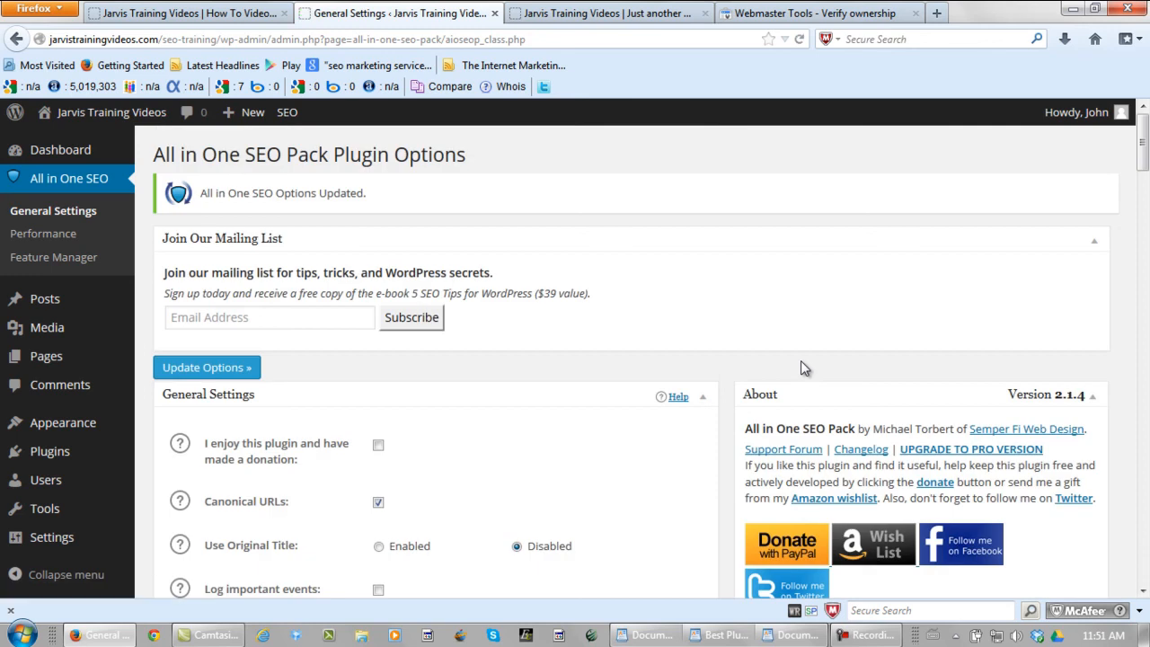
click(812, 13)
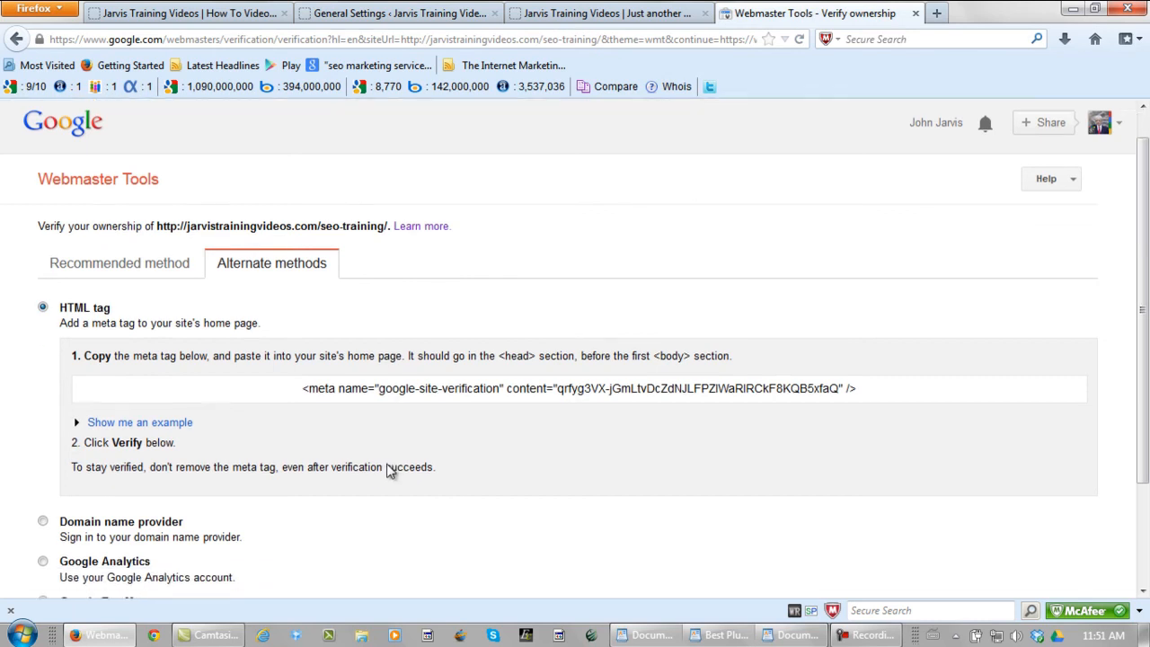
Run the HTML tag VERIFY check so Google confirms ownership of jarvistrainingvideos.com/seo-training.
scroll(down, 3)
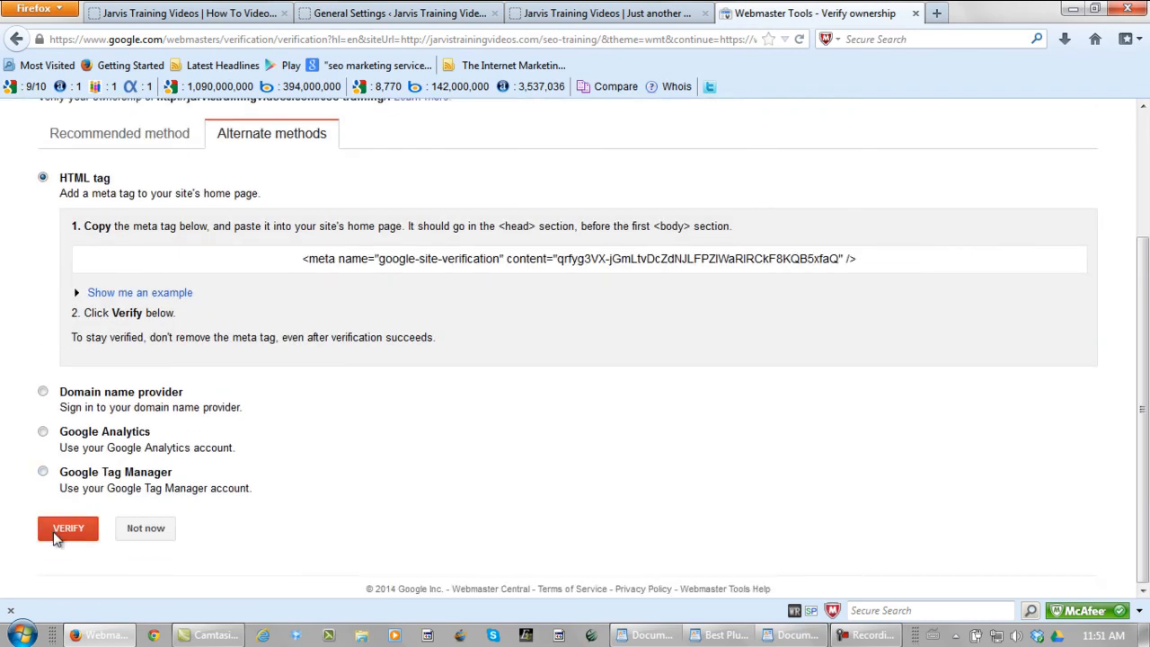
click(68, 528)
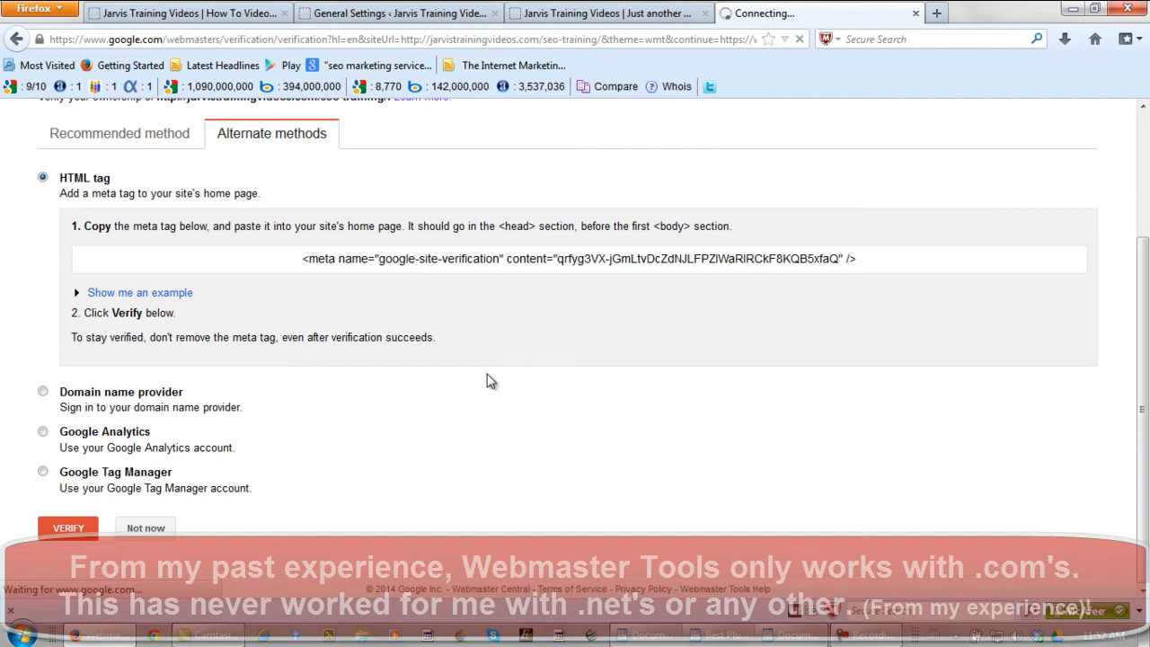
click(68, 529)
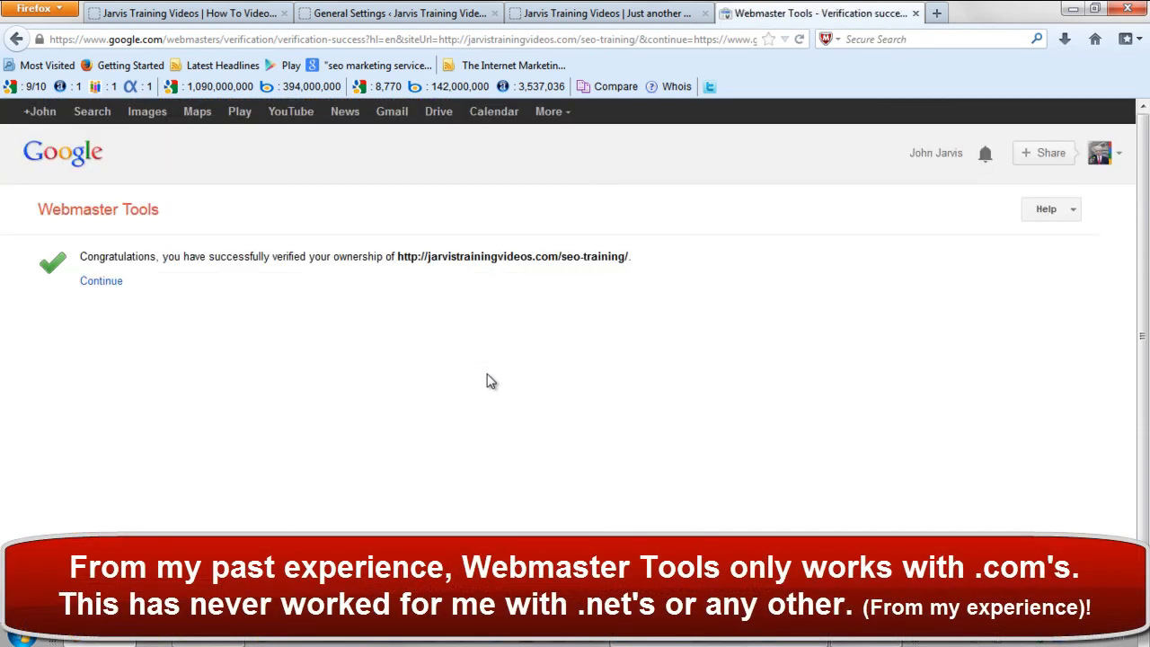
mouse_move(453, 379)
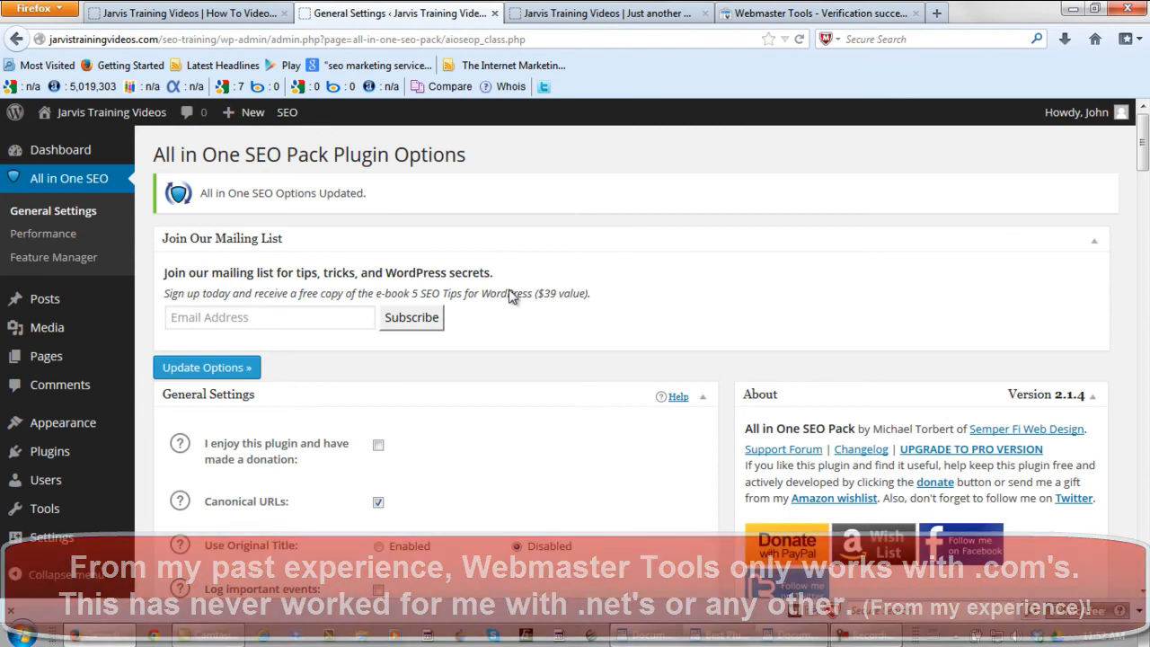
Review the saved Webmaster Verification code, then refresh the live home page to show the new SEO title.
scroll(down, 3)
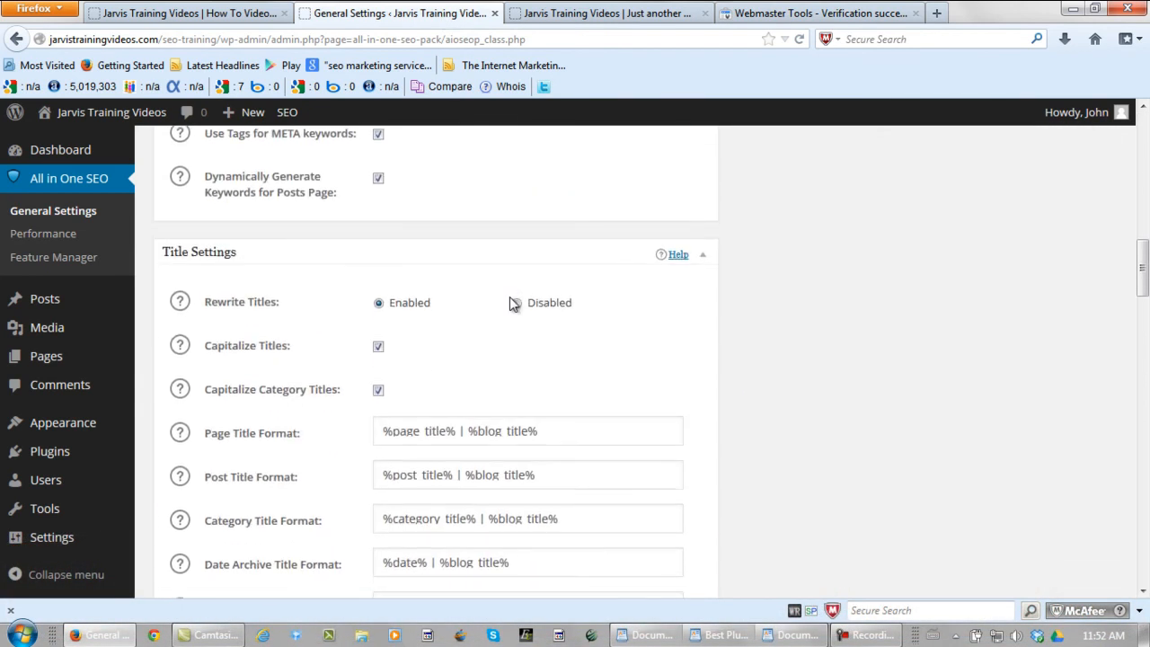
scroll(down, 3)
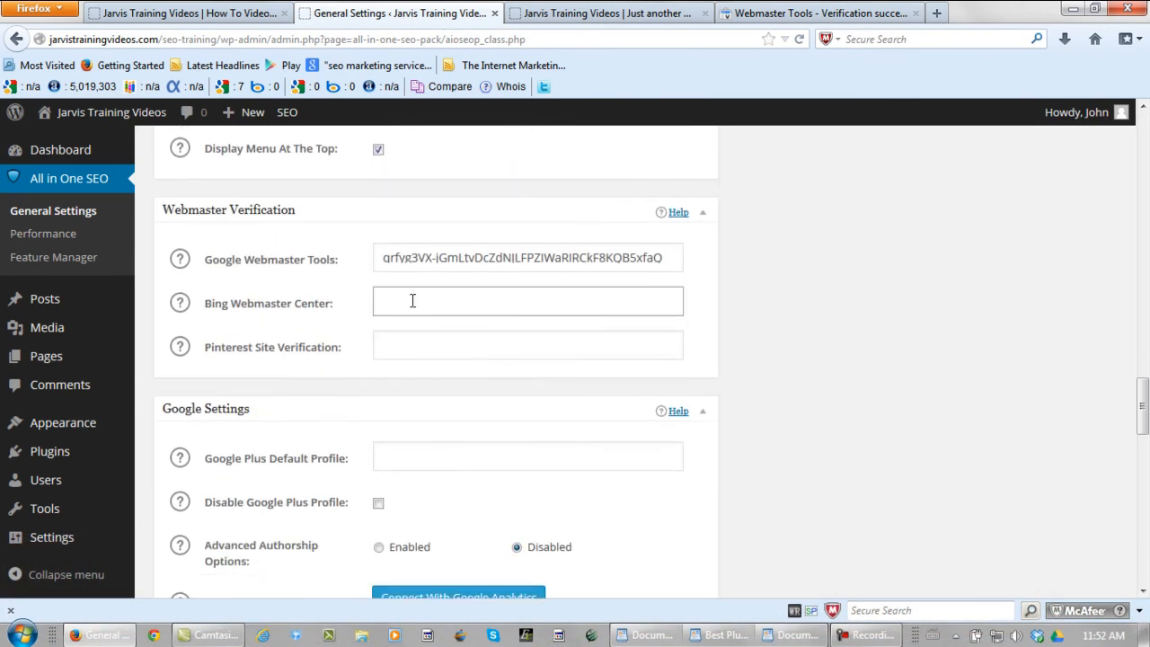
mouse_move(348, 330)
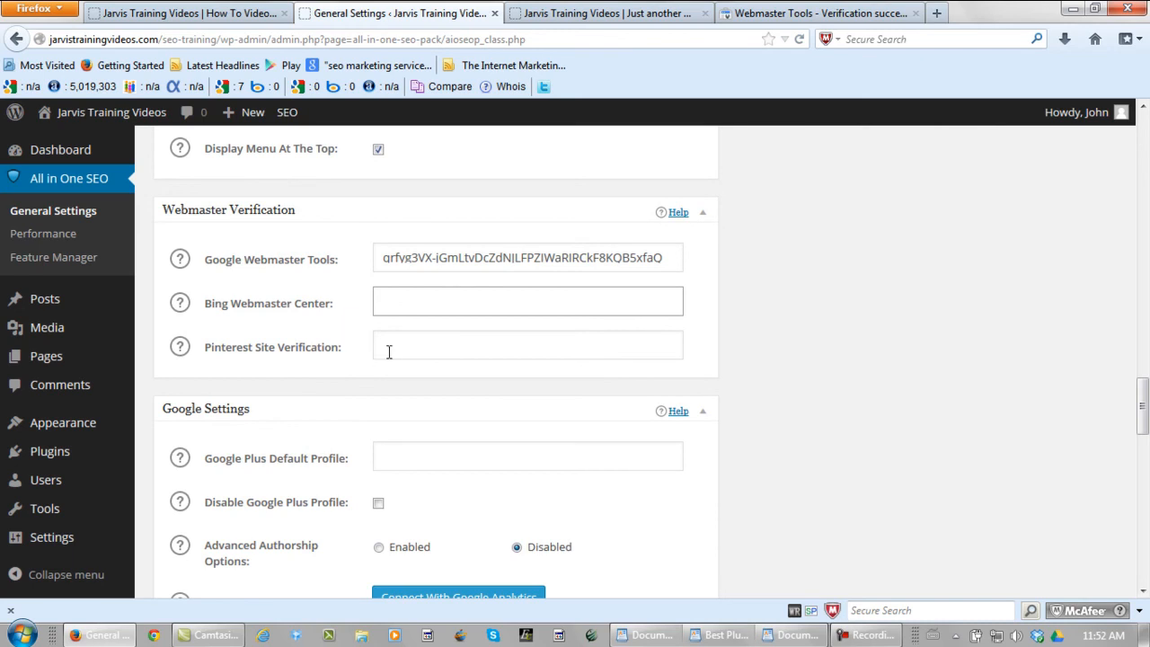
click(528, 345)
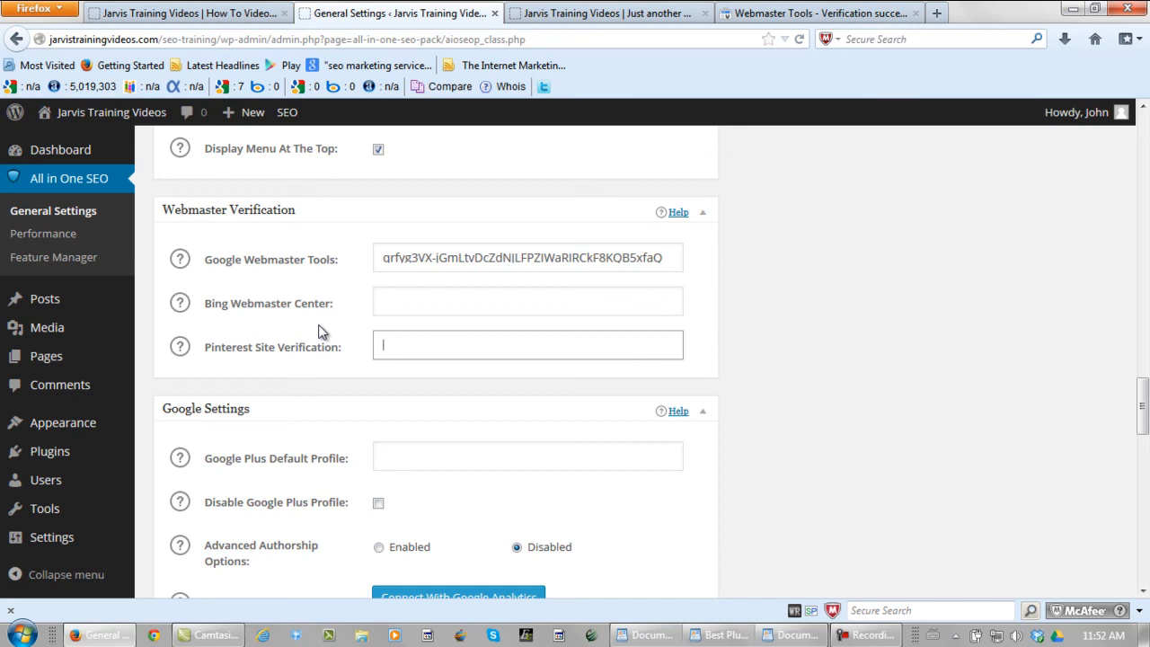
mouse_move(349, 284)
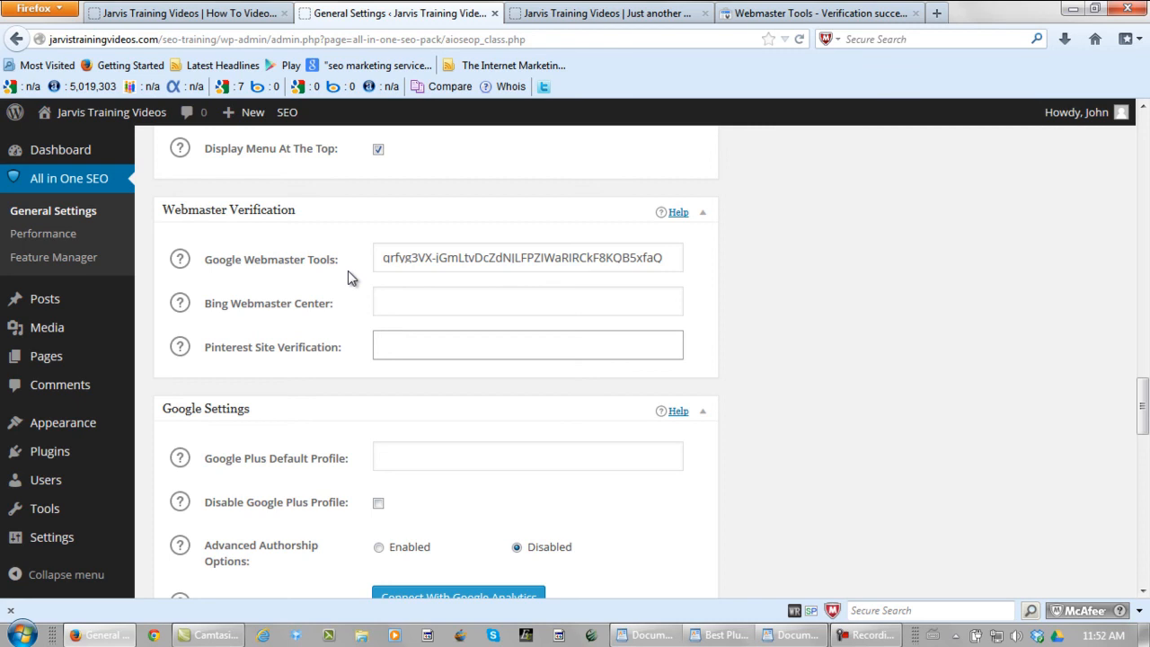
click(608, 12)
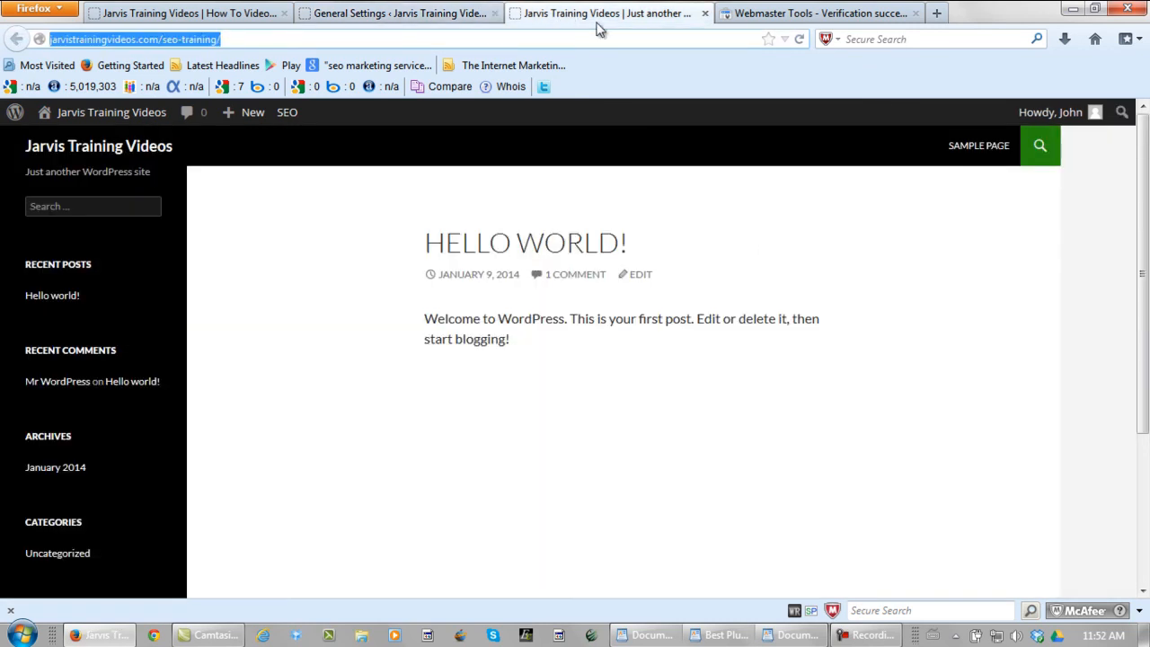
click(396, 12)
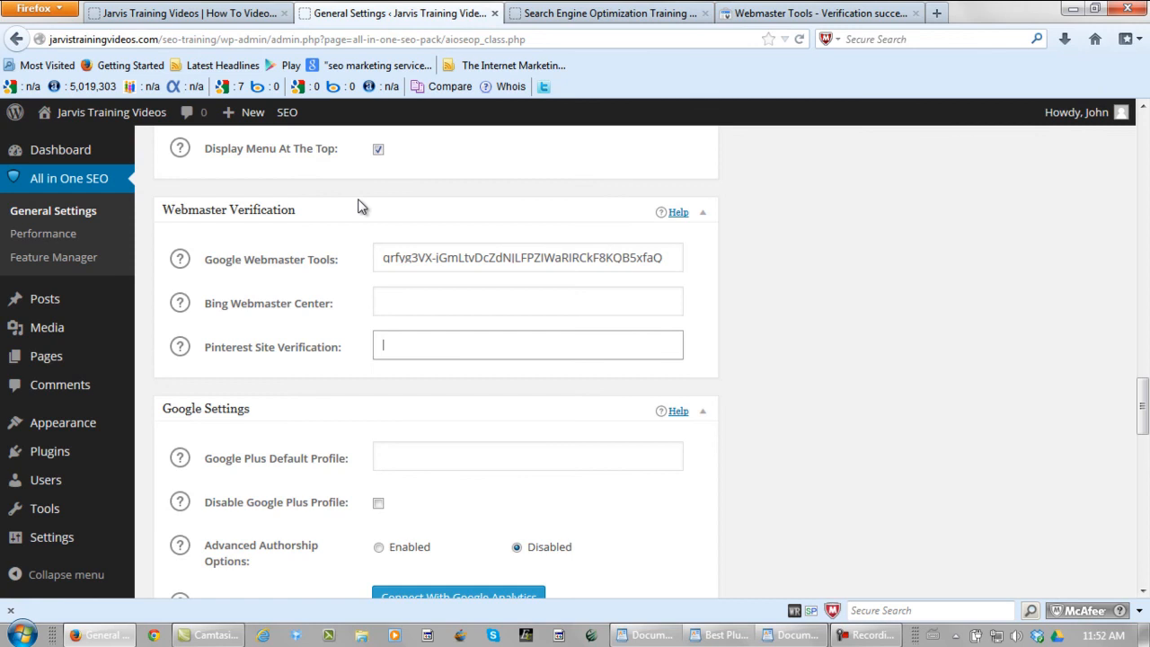
mouse_move(609, 13)
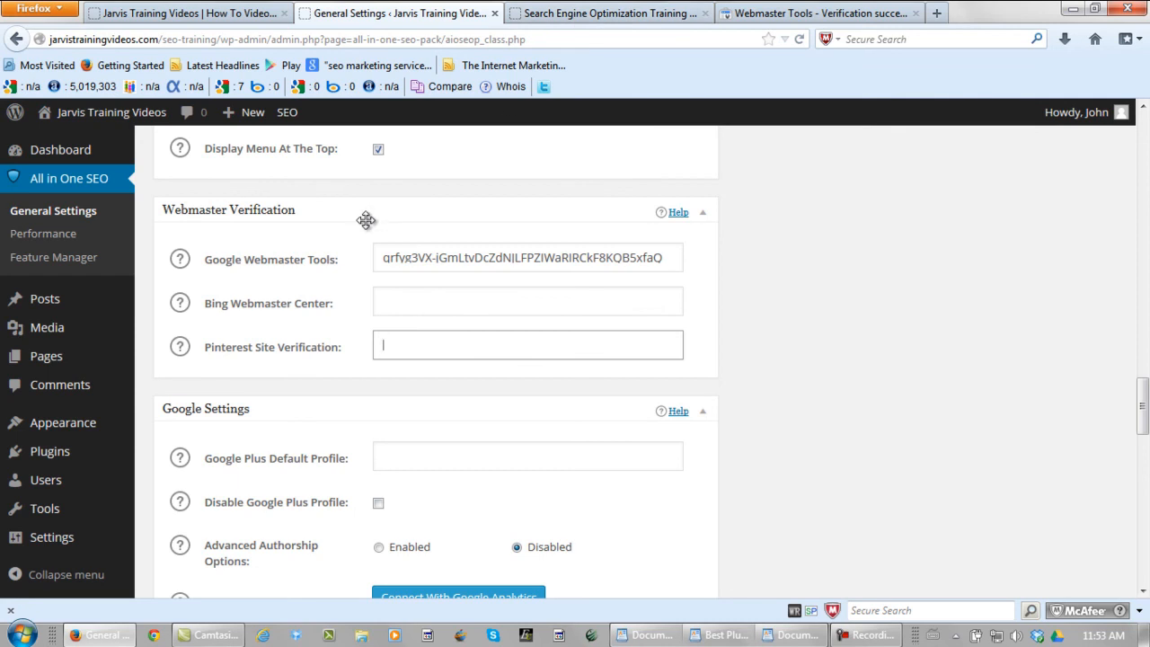
mouse_move(323, 291)
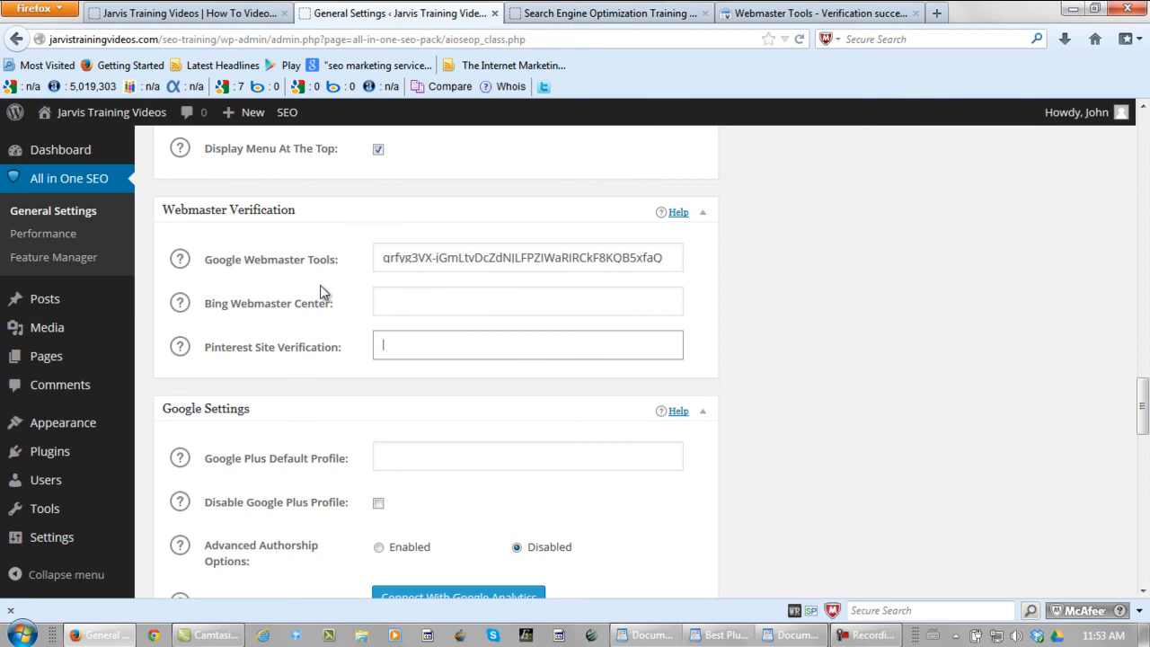